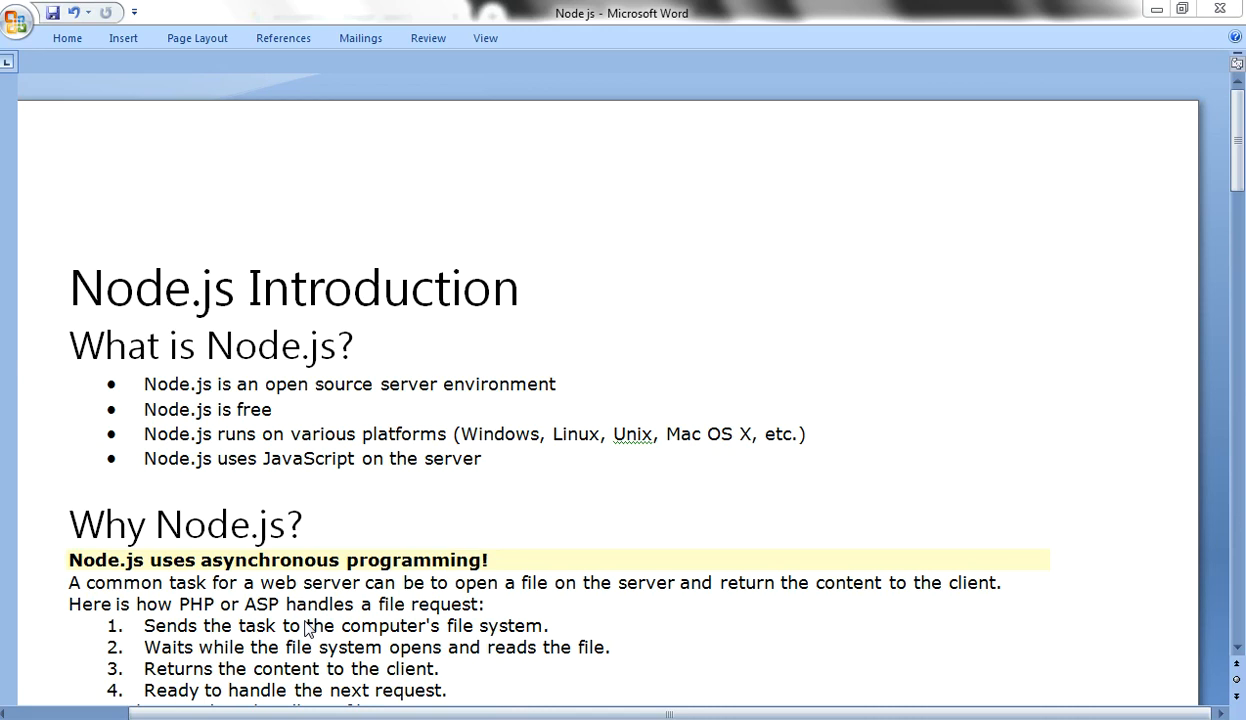
{"action": "mouse_move", "coordinate": [226, 521]}
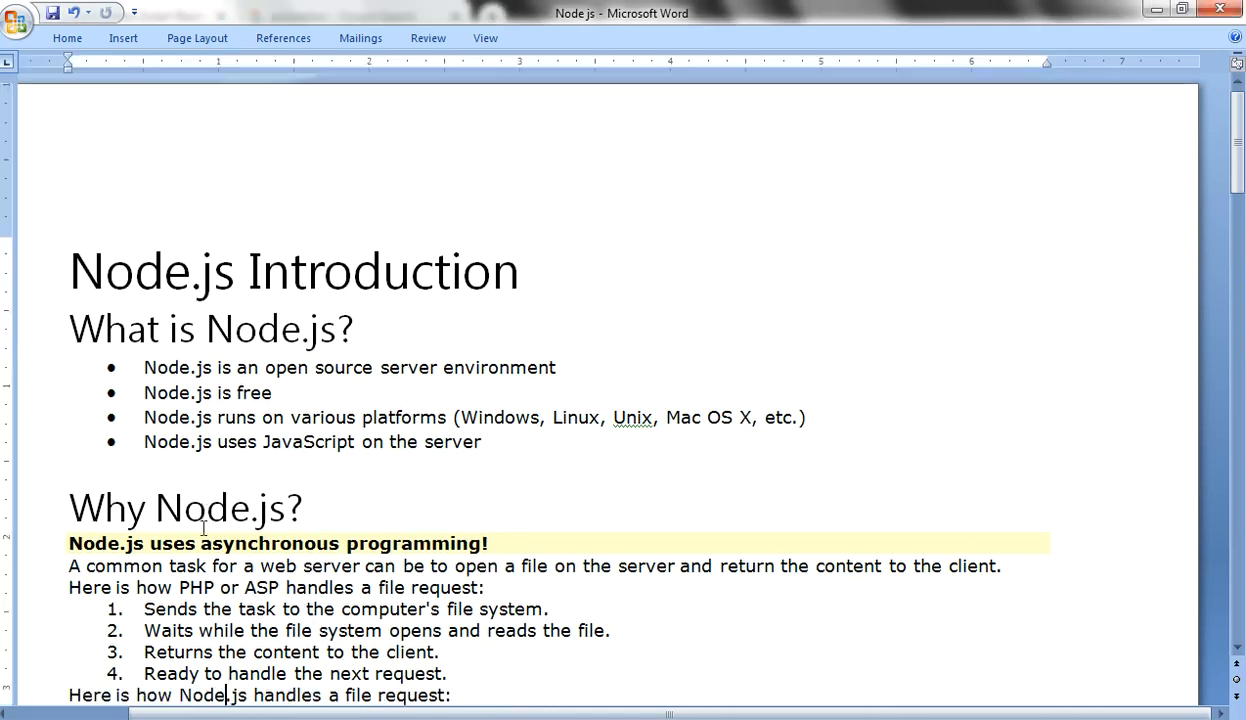
Scroll down from the Node.js title through the Why Node.js? section.
{"action": "scroll", "scroll_direction": "down", "scroll_amount": 3}
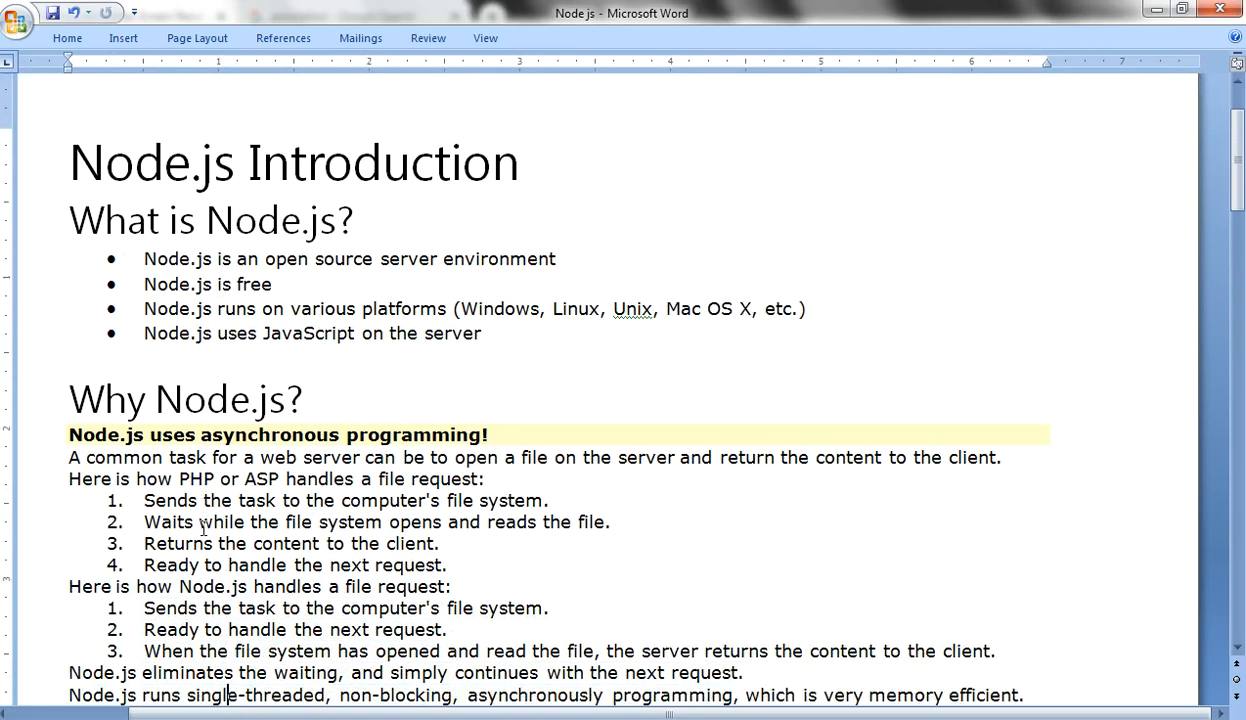
{"action": "scroll", "scroll_direction": "down", "scroll_amount": 3}
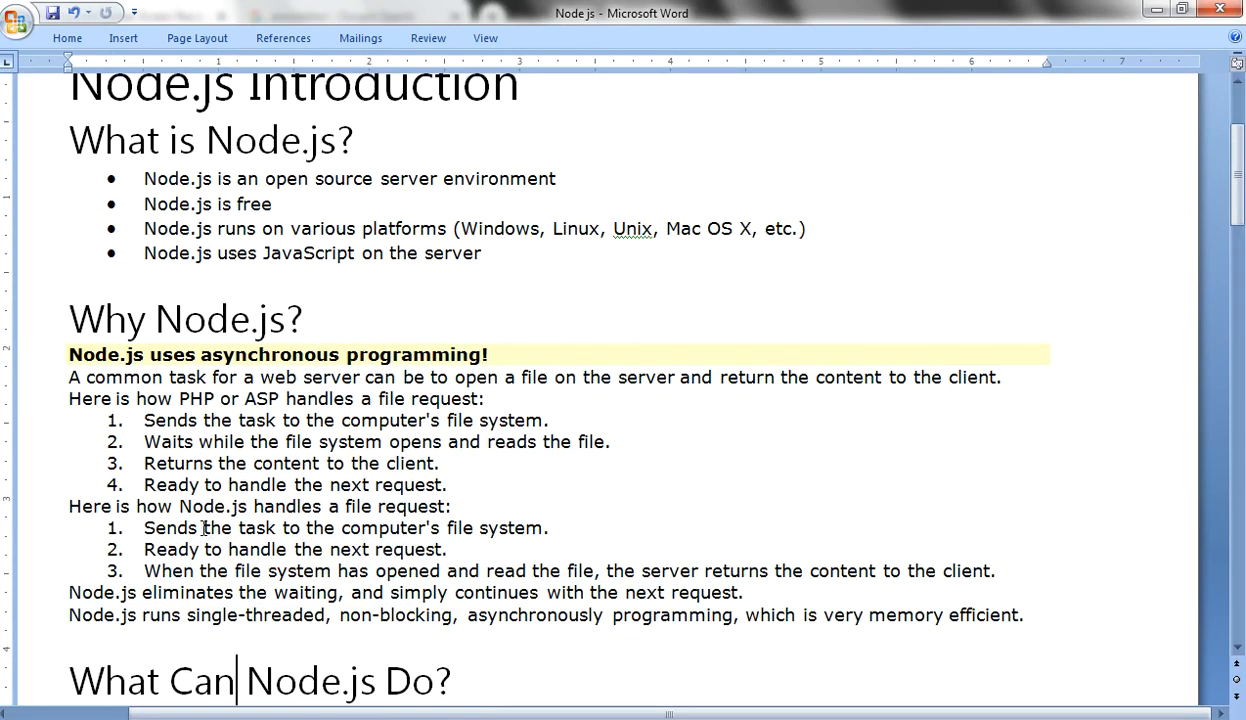
{"action": "scroll", "scroll_direction": "down", "scroll_amount": 3}
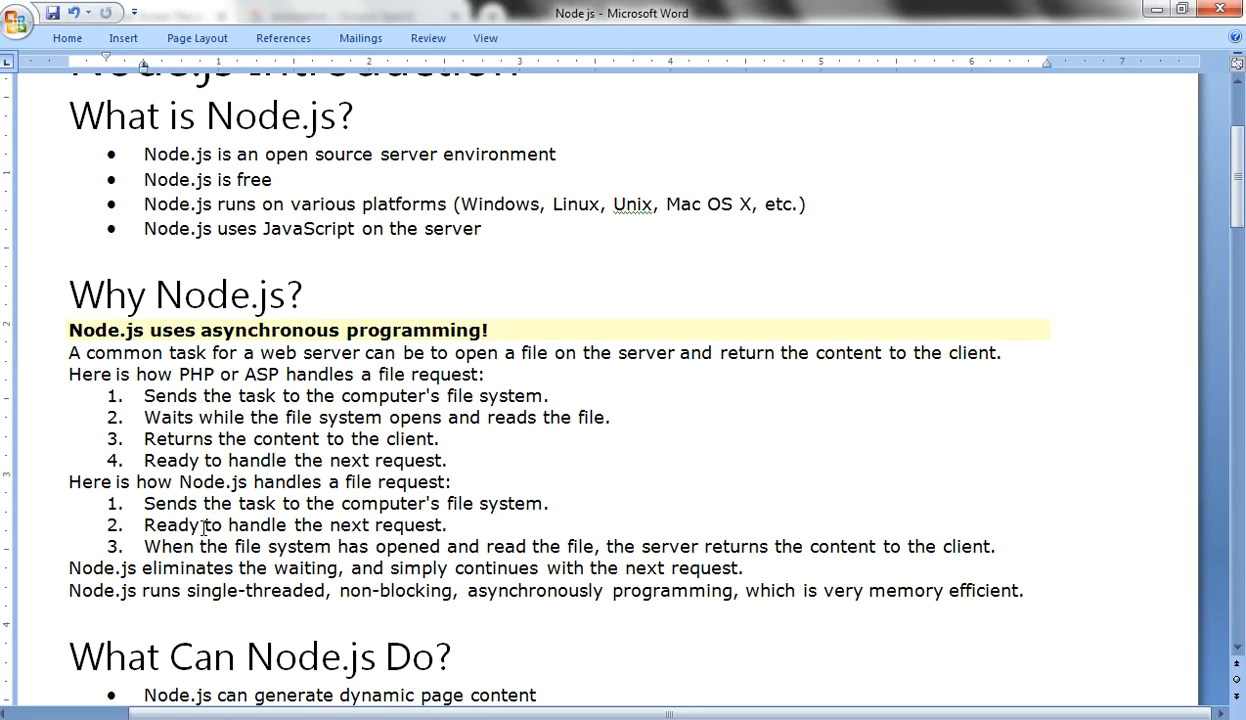
Highlight the words 'PHP or' in the reading text, then clear the highlight.
{"action": "left_click", "coordinate": [226, 695]}
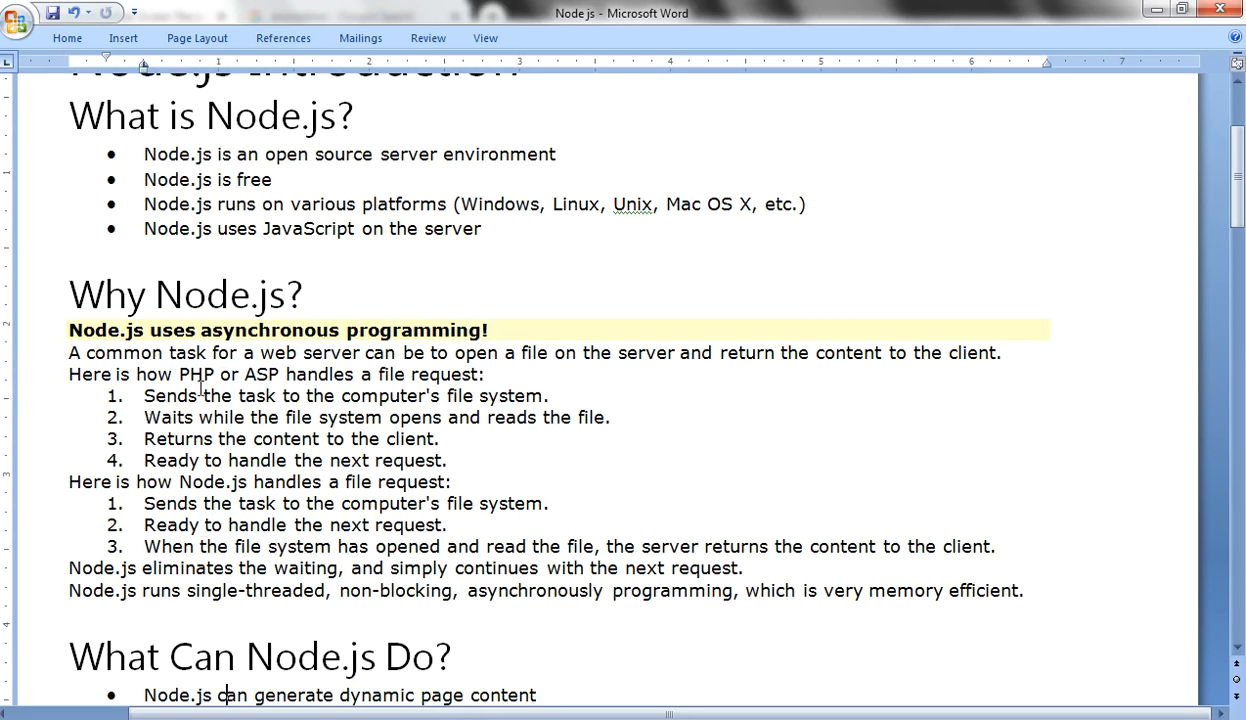
{"action": "left_click_drag", "start_coordinate": [178, 374], "coordinate": [242, 374]}
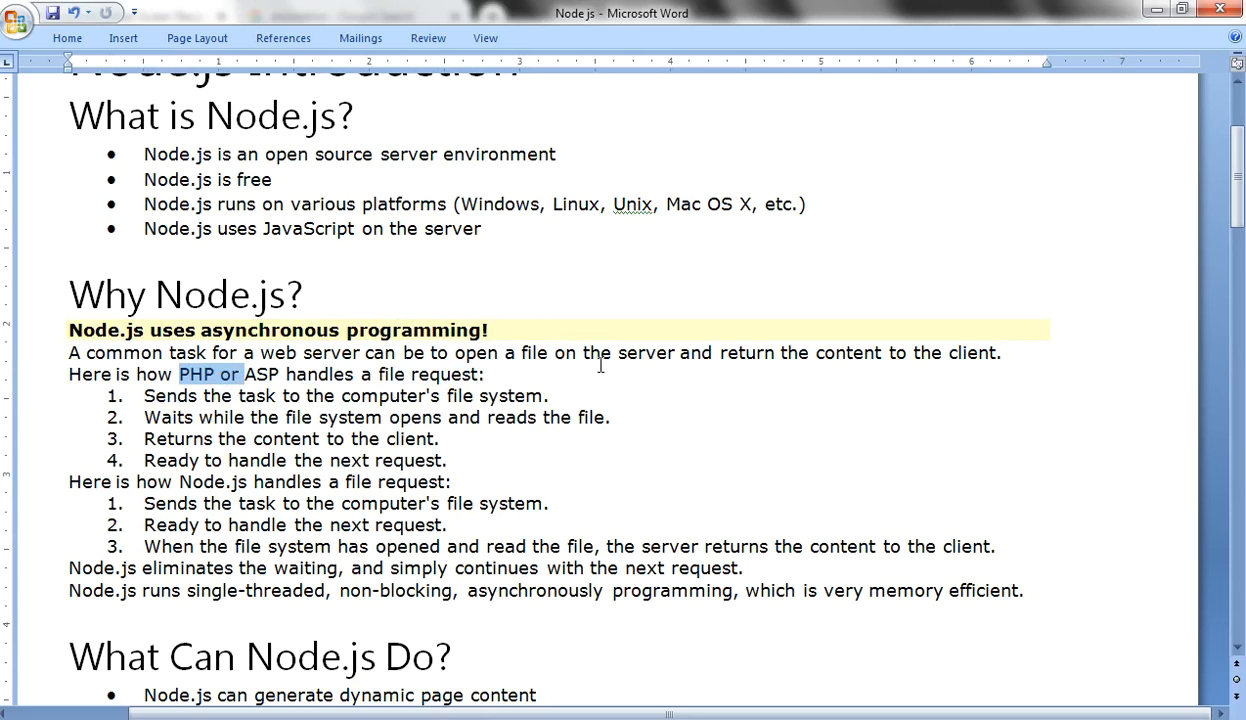
{"action": "left_click", "coordinate": [628, 352]}
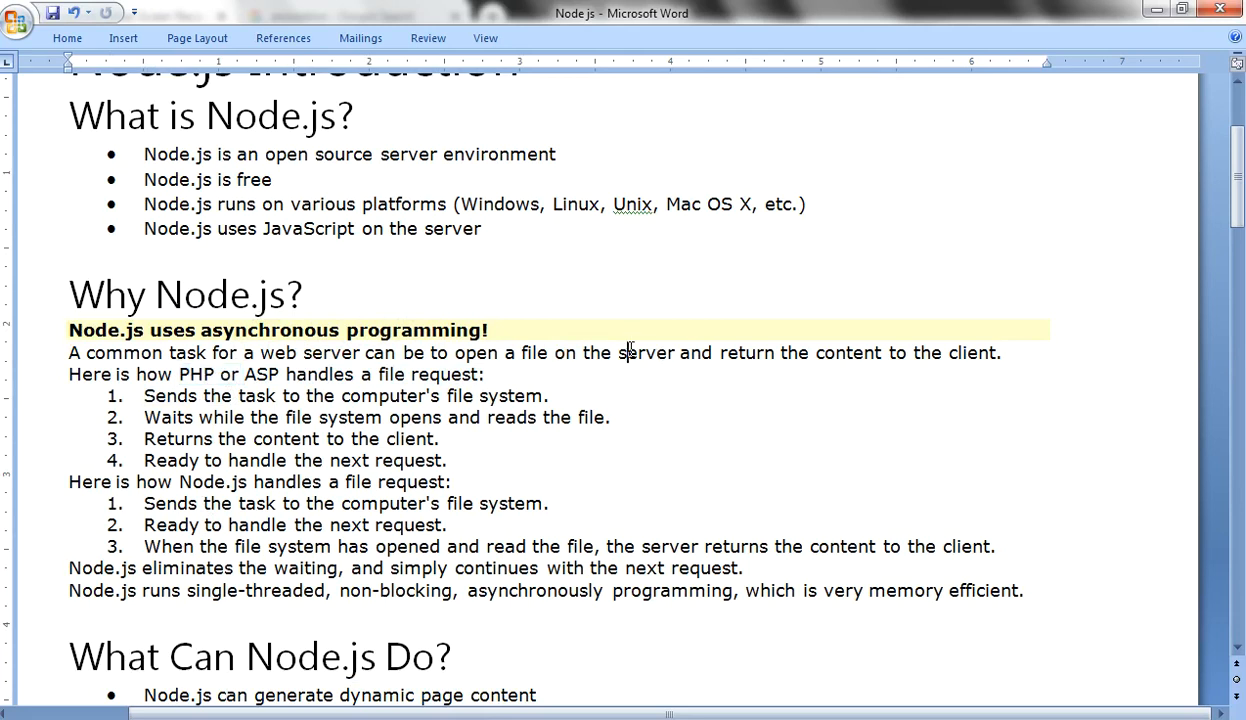
{"action": "mouse_move", "coordinate": [744, 352]}
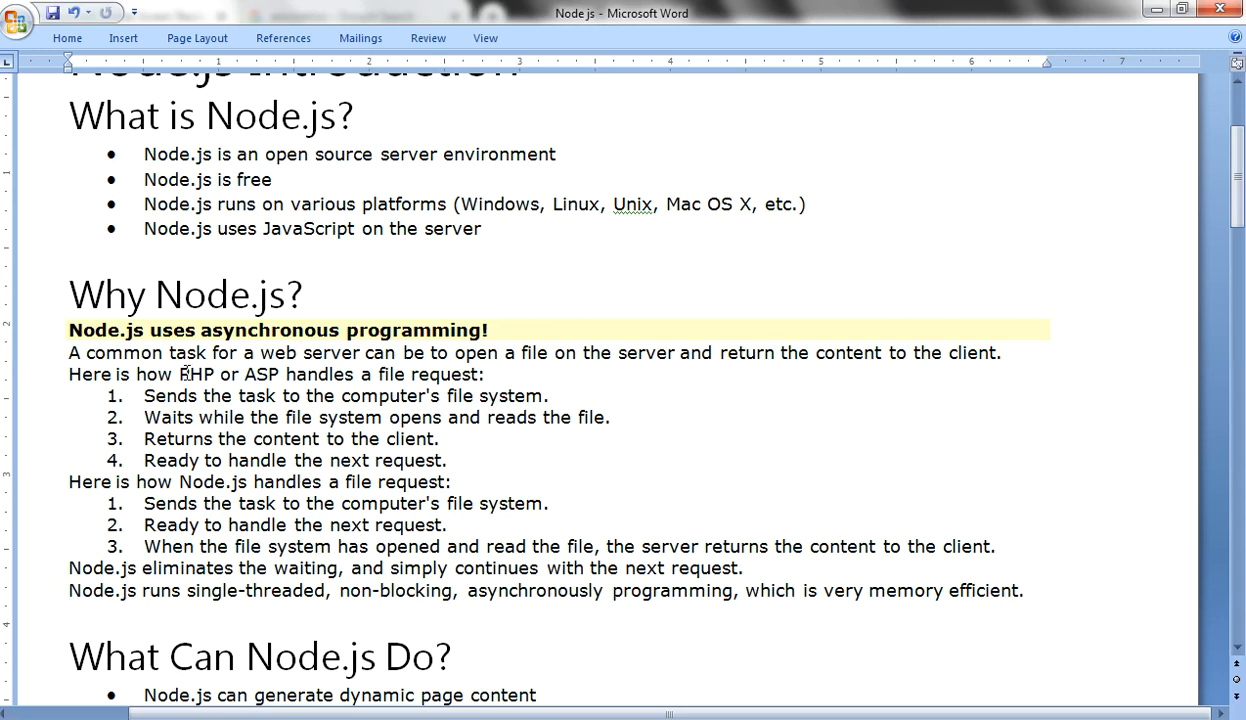
Read through What Can Node.js Do?, highlighting the opening 'Waits' of step 2.
{"action": "scroll", "scroll_direction": "down", "scroll_amount": 3}
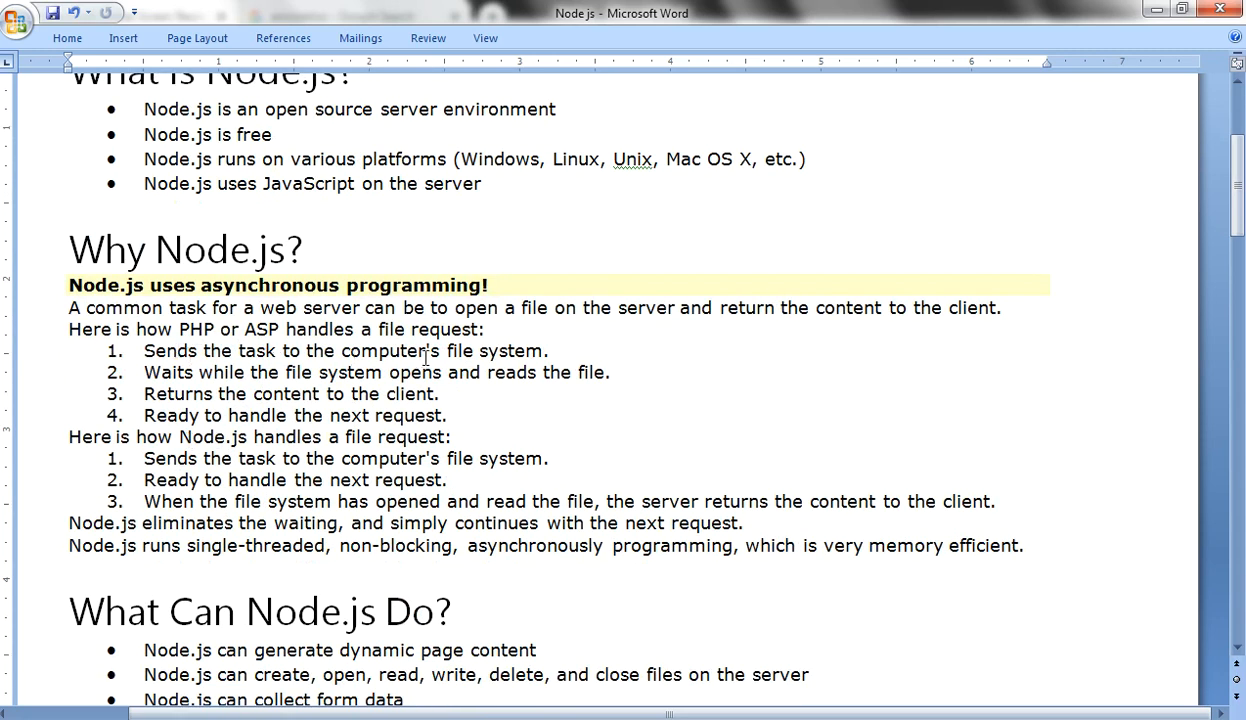
{"action": "mouse_move", "coordinate": [232, 368]}
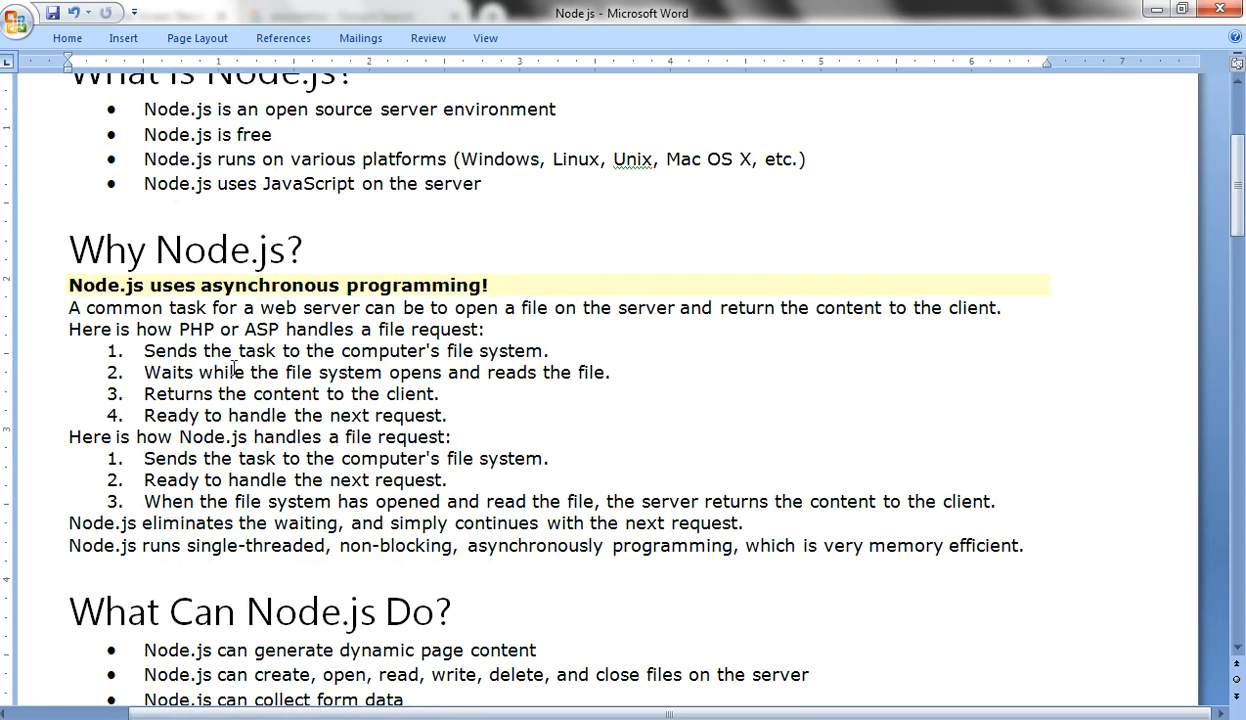
{"action": "left_click", "coordinate": [440, 393]}
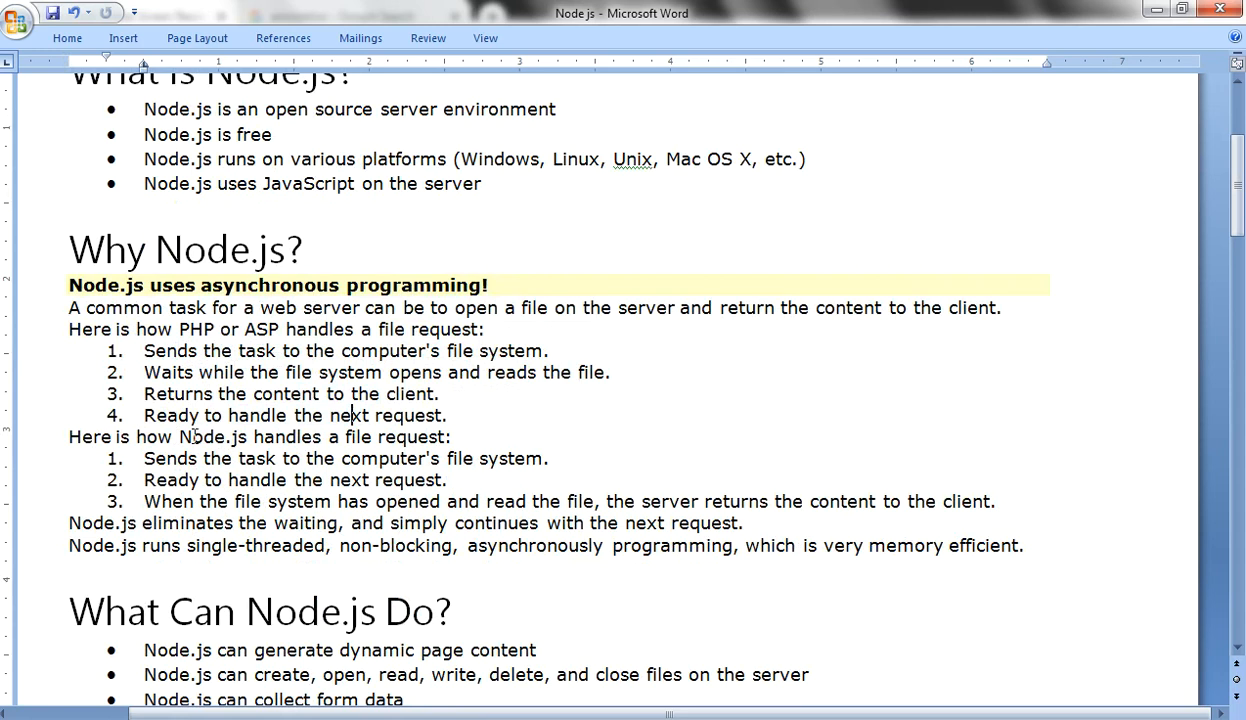
{"action": "mouse_move", "coordinate": [175, 458]}
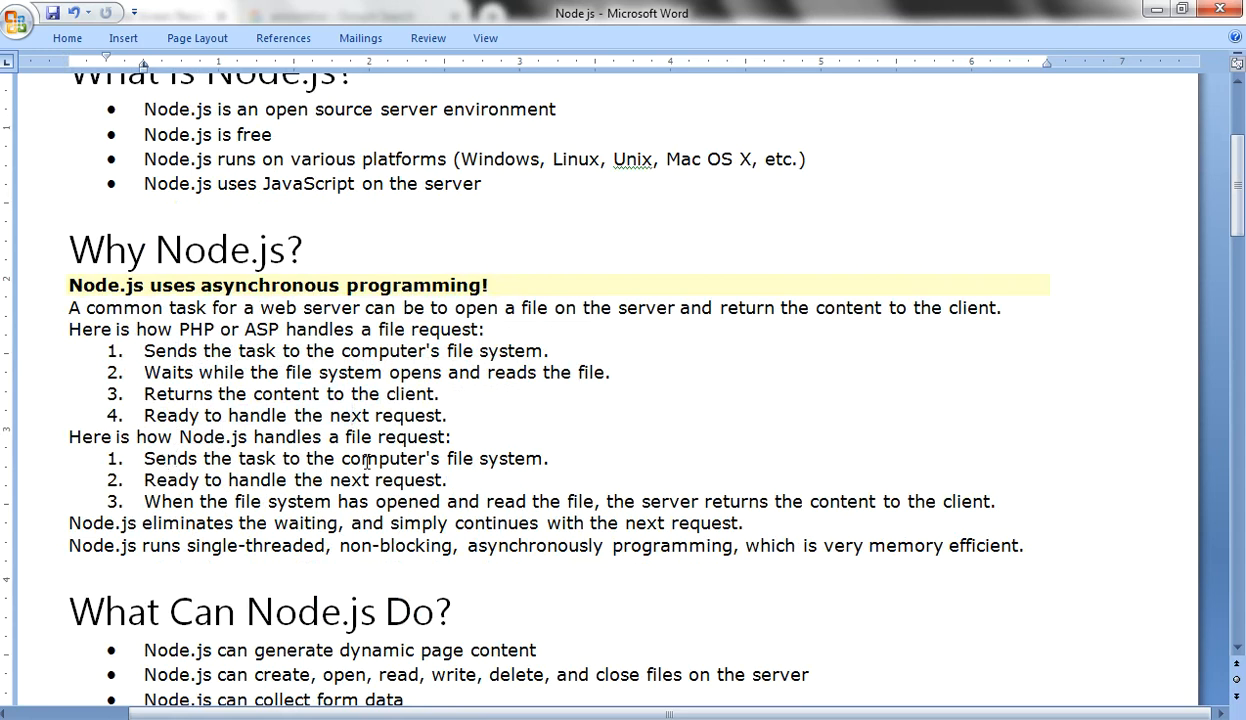
{"action": "mouse_move", "coordinate": [196, 508]}
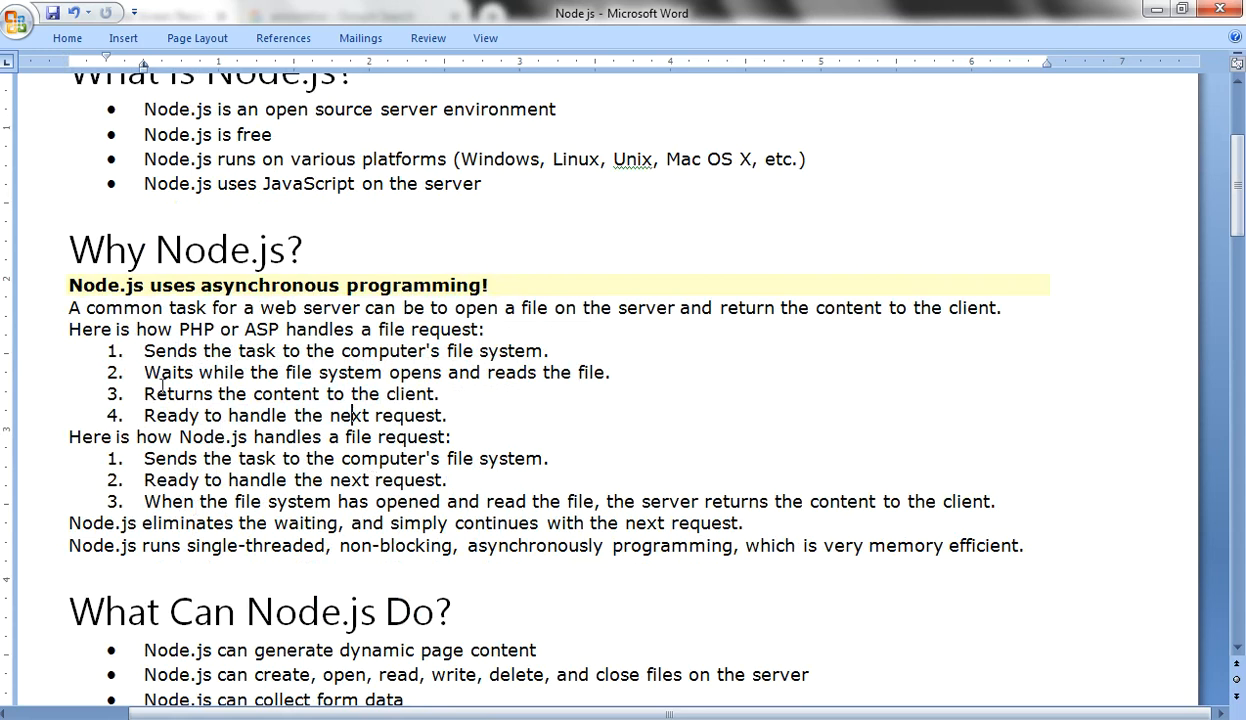
{"action": "double_click", "coordinate": [152, 372]}
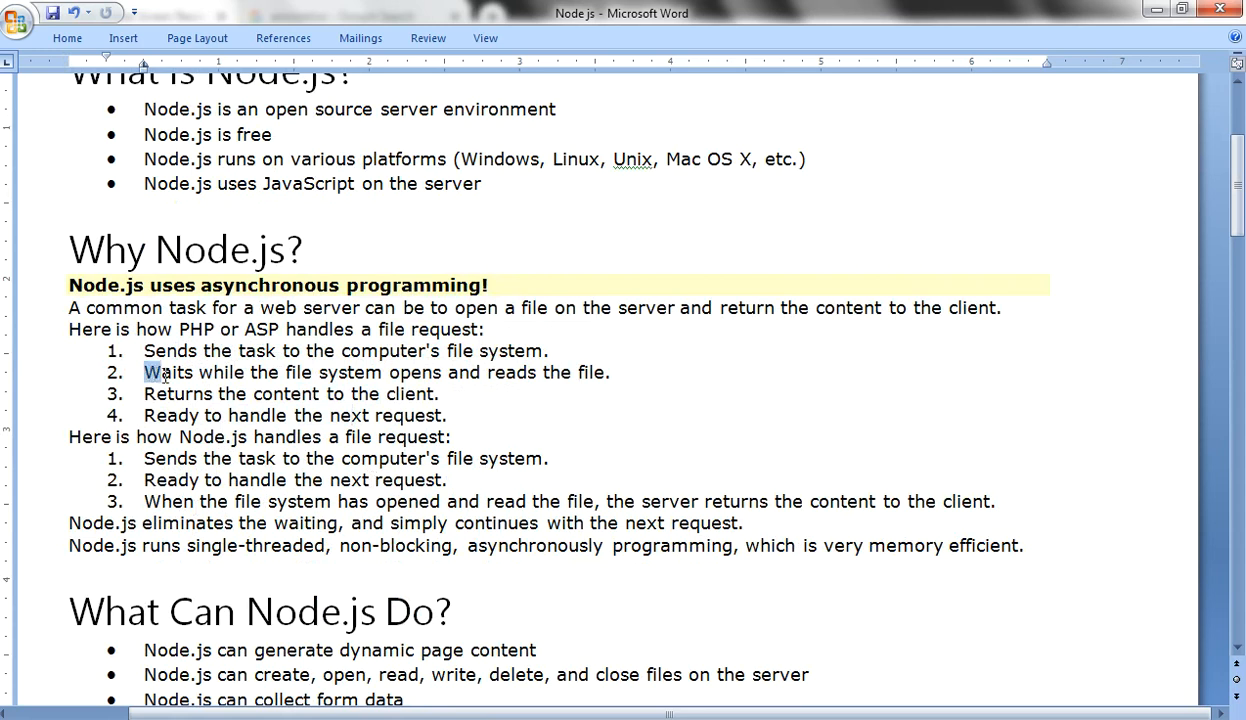
{"action": "left_click_drag", "start_coordinate": [150, 372], "coordinate": [210, 372]}
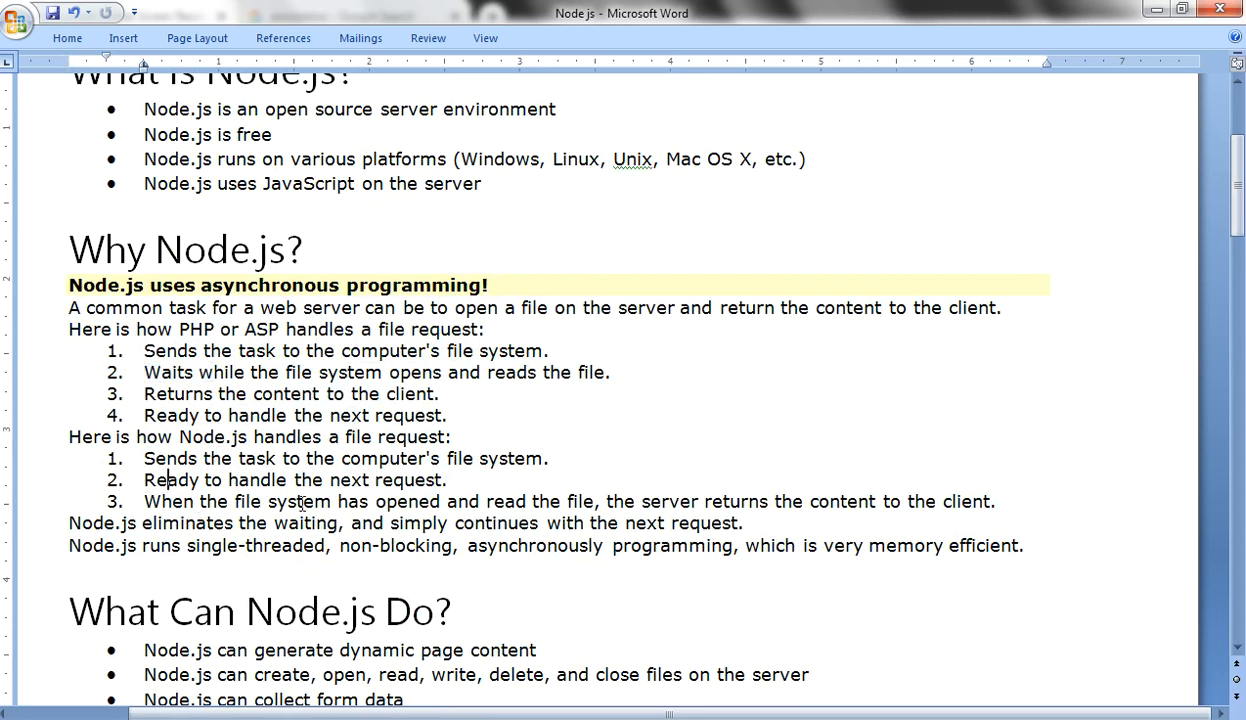
{"action": "mouse_move", "coordinate": [706, 507]}
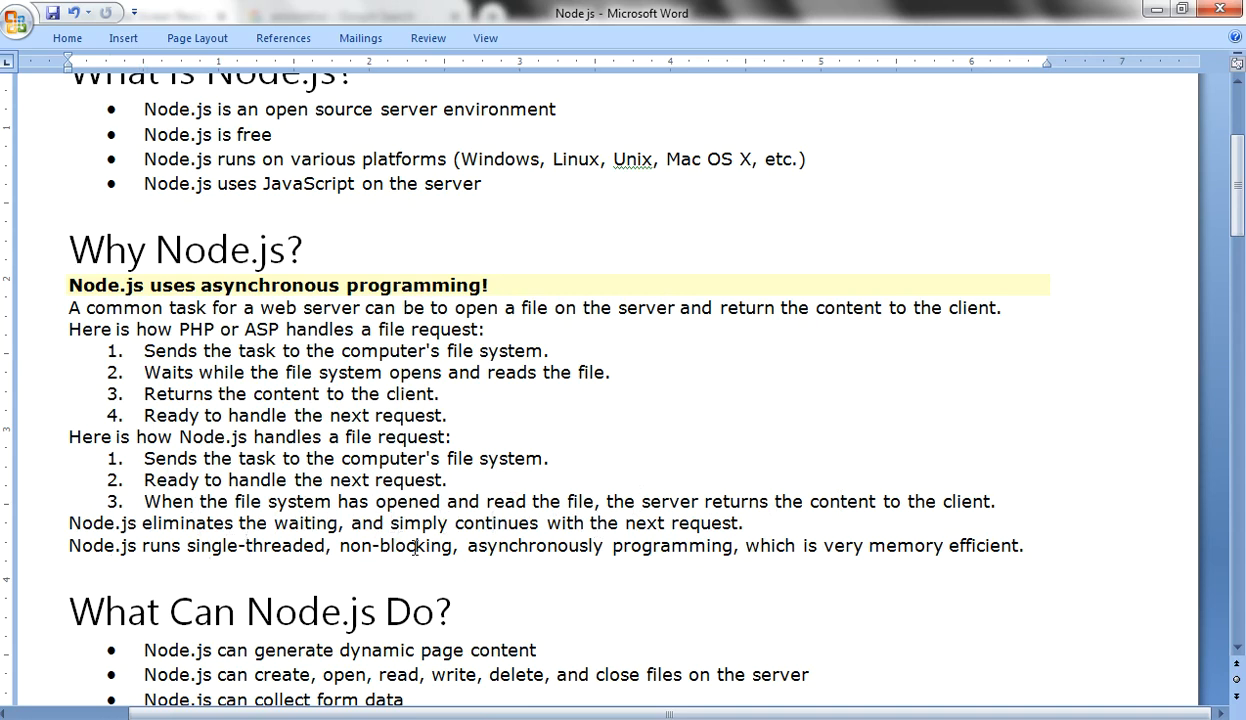
{"action": "mouse_move", "coordinate": [665, 545]}
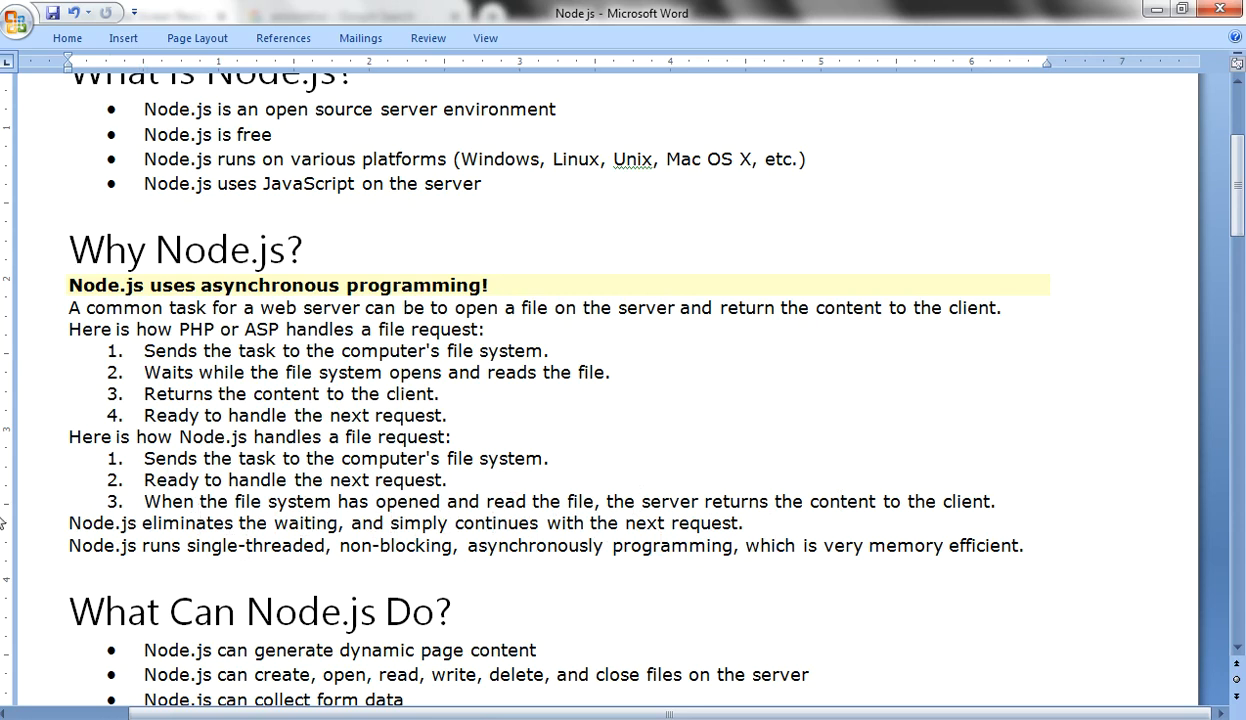
{"action": "left_click", "coordinate": [245, 611]}
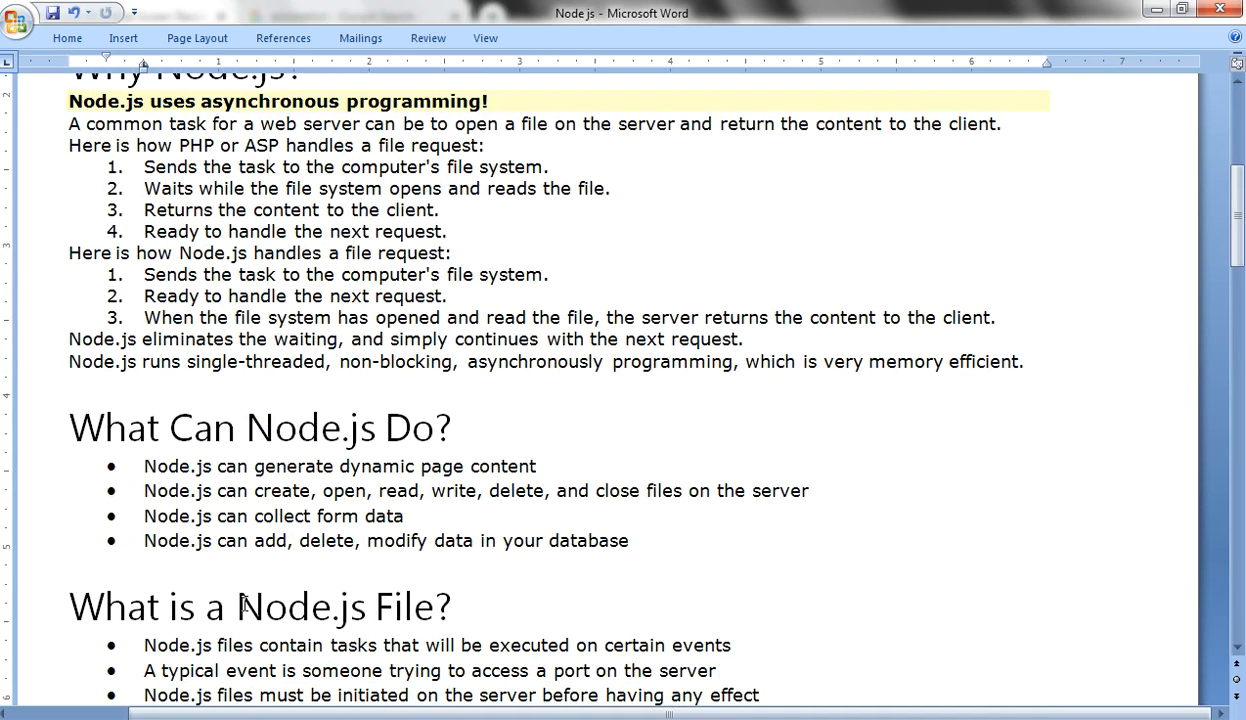
Scroll past the Node.js File list to the Features of Node.js intro paragraph.
{"action": "left_click", "coordinate": [242, 695]}
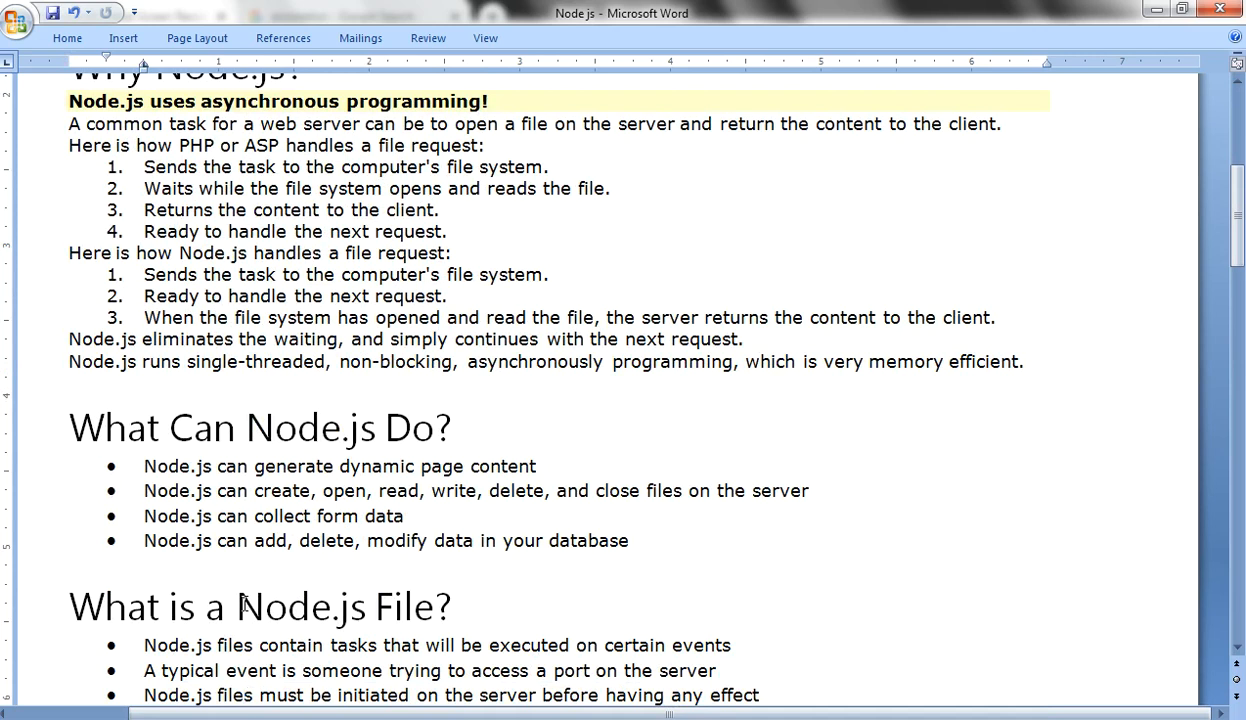
{"action": "scroll", "scroll_direction": "down", "scroll_amount": 3}
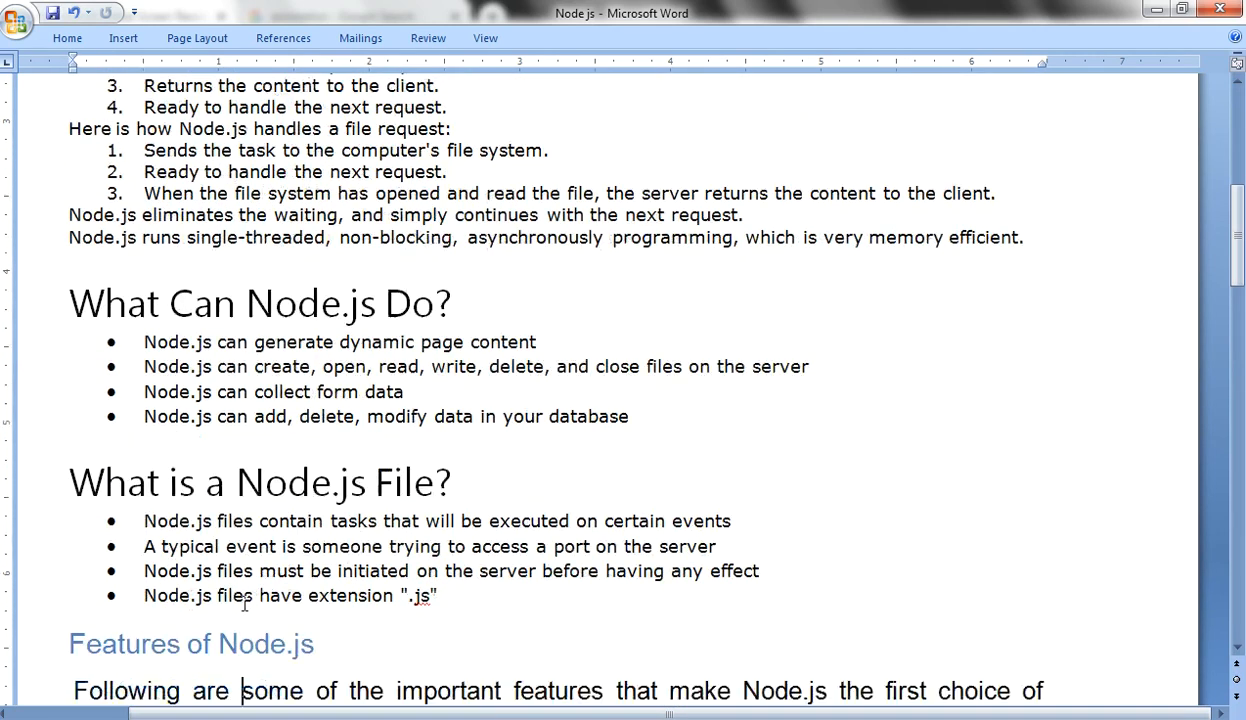
{"action": "scroll", "scroll_direction": "down", "scroll_amount": 3}
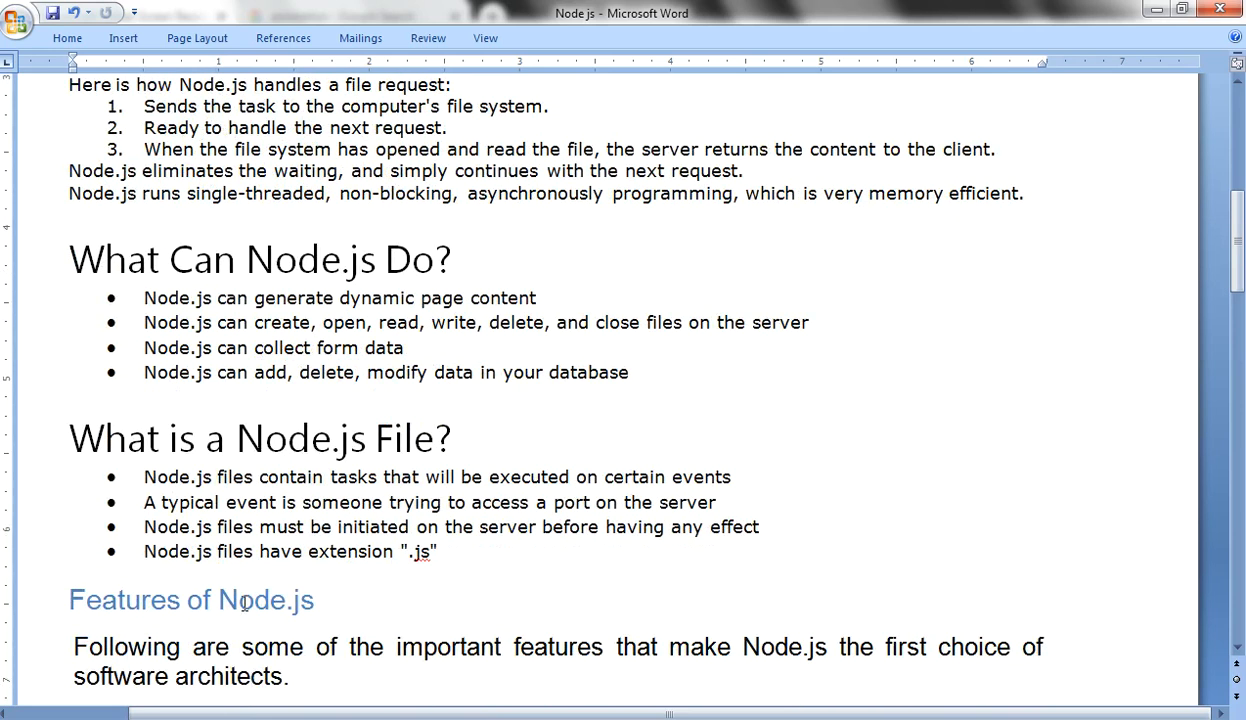
{"action": "left_click", "coordinate": [248, 676]}
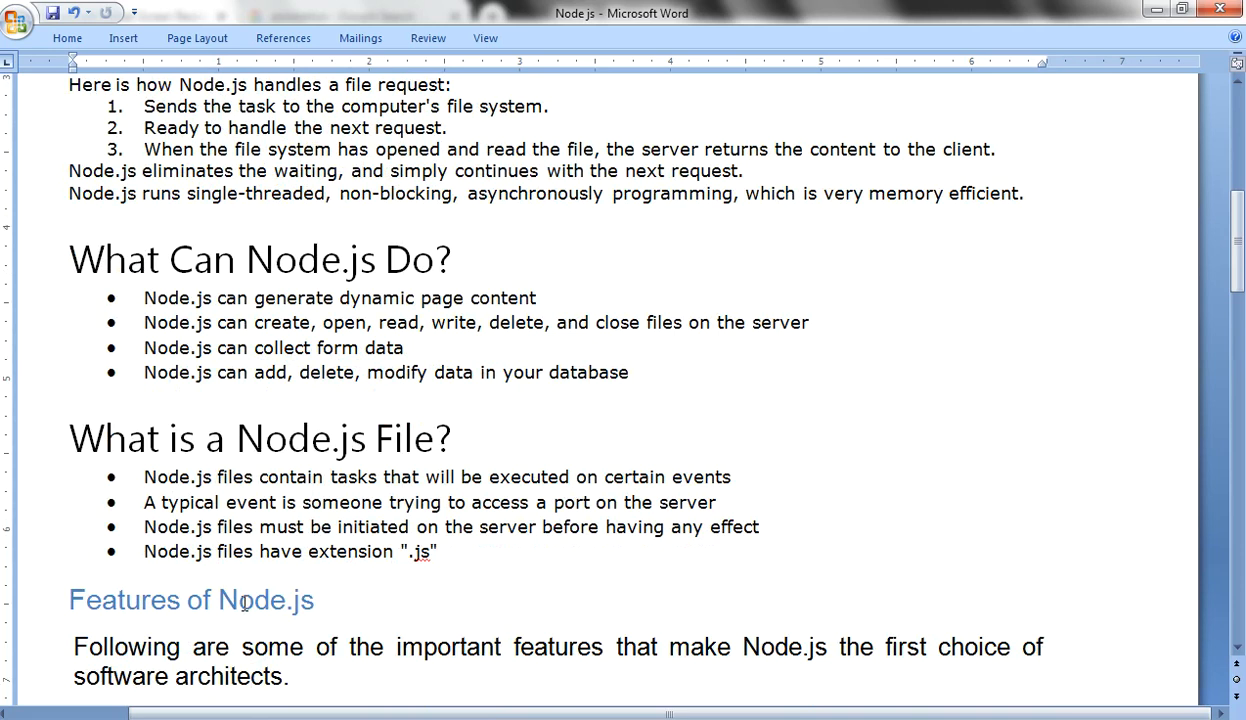
{"action": "left_click", "coordinate": [250, 676]}
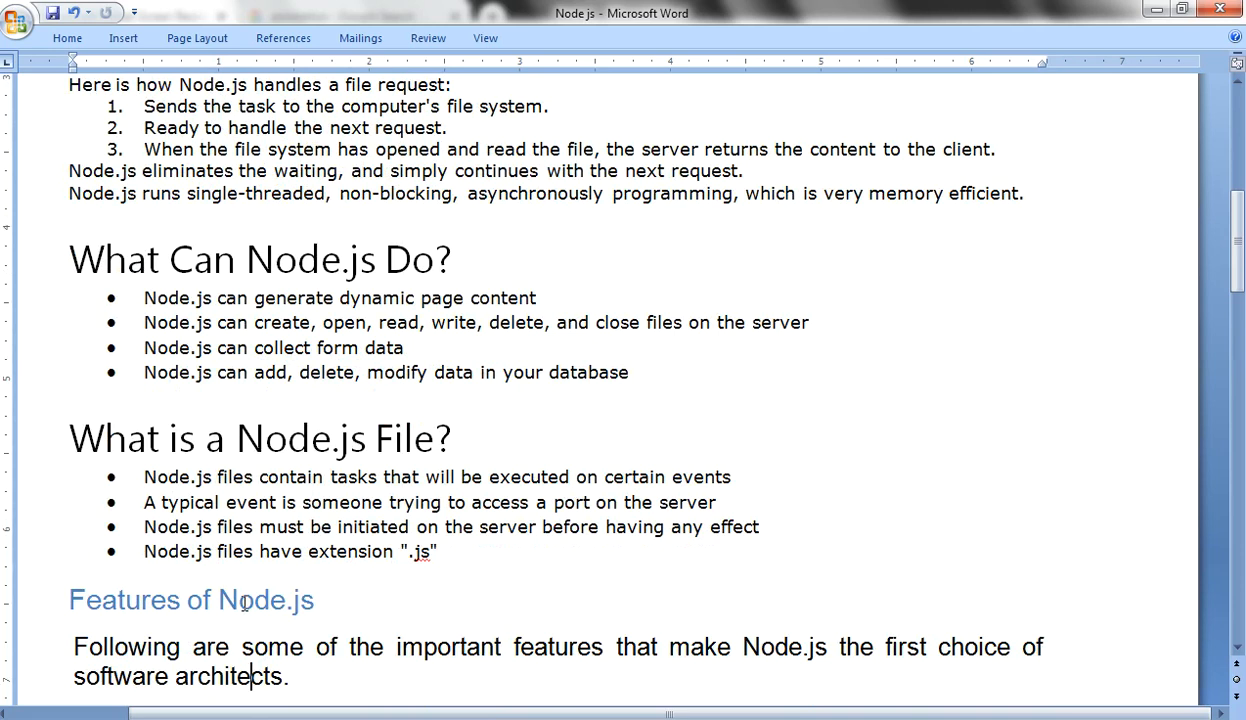
Scroll through the feature bullets down to License and the Who Uses Node.js? heading.
{"action": "scroll", "scroll_direction": "down", "scroll_amount": 3}
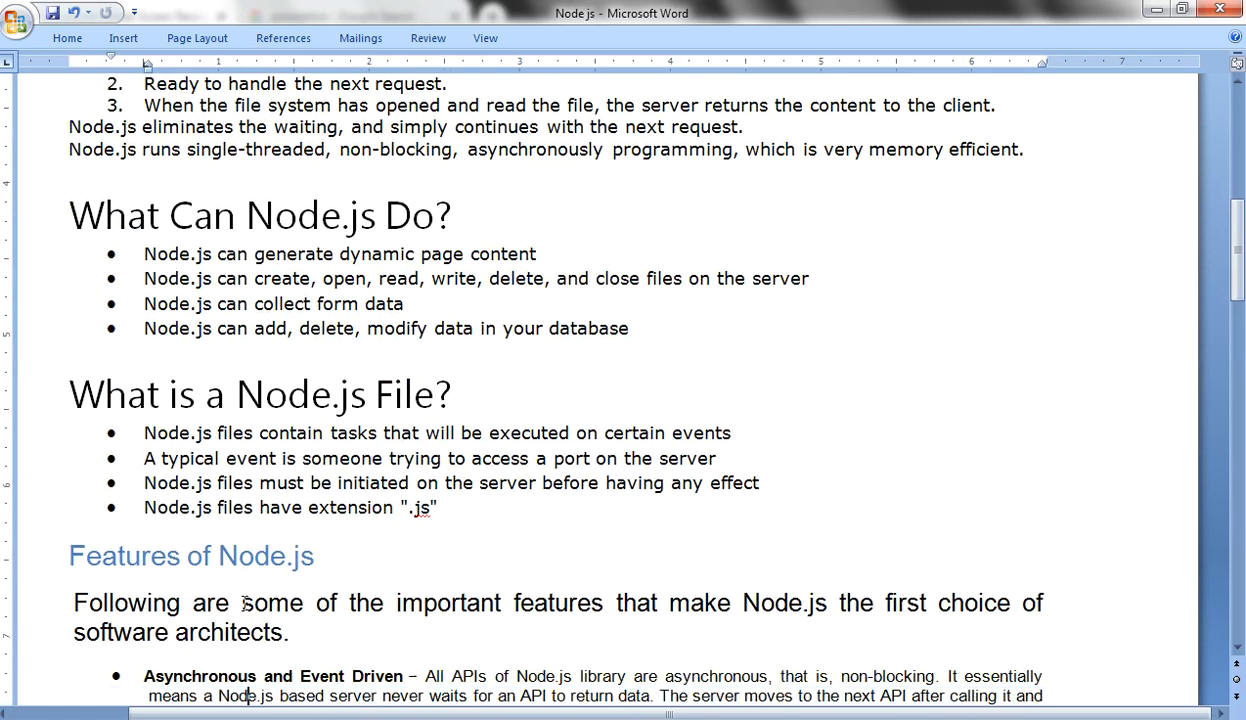
{"action": "scroll", "scroll_direction": "down", "scroll_amount": 3}
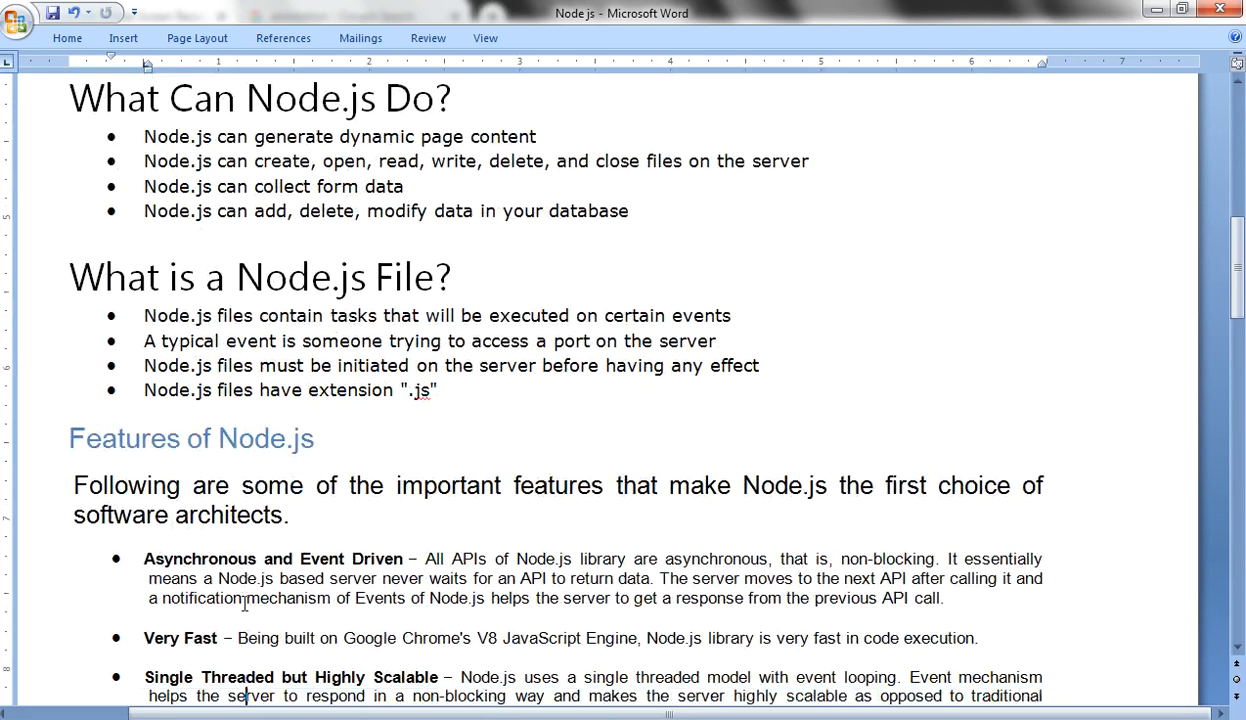
{"action": "scroll", "scroll_direction": "down", "scroll_amount": 3}
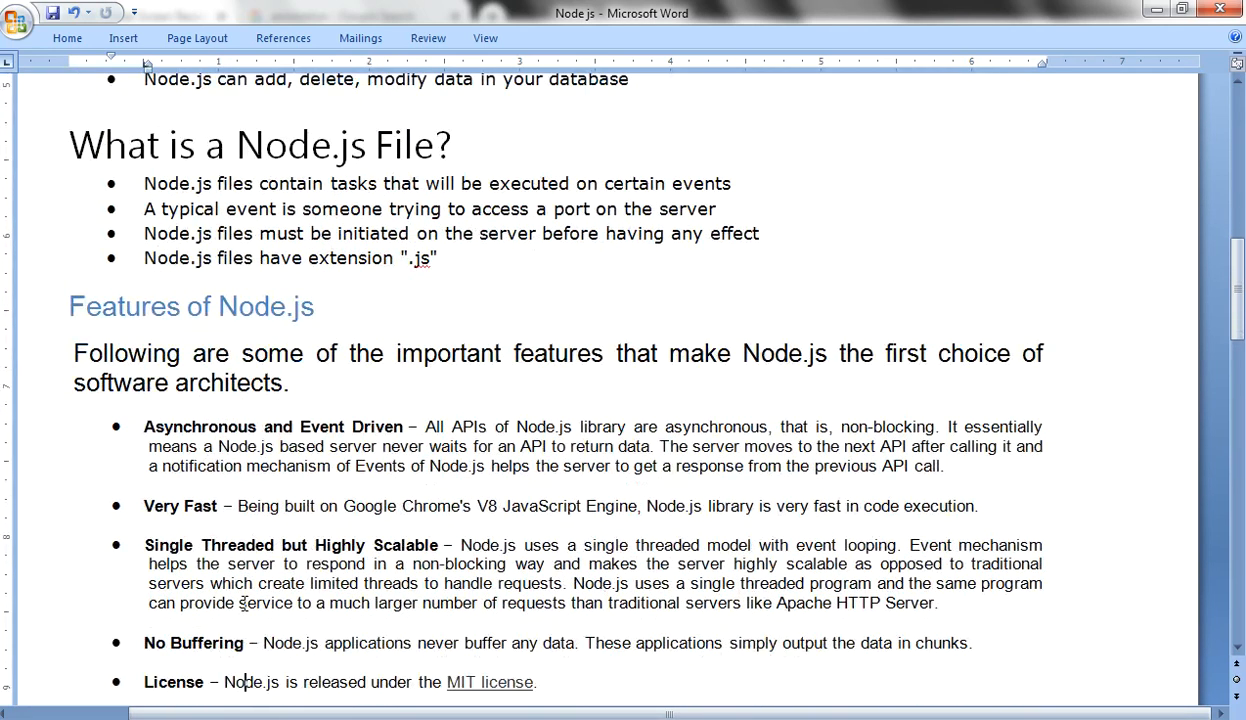
{"action": "scroll", "scroll_direction": "down", "scroll_amount": 3}
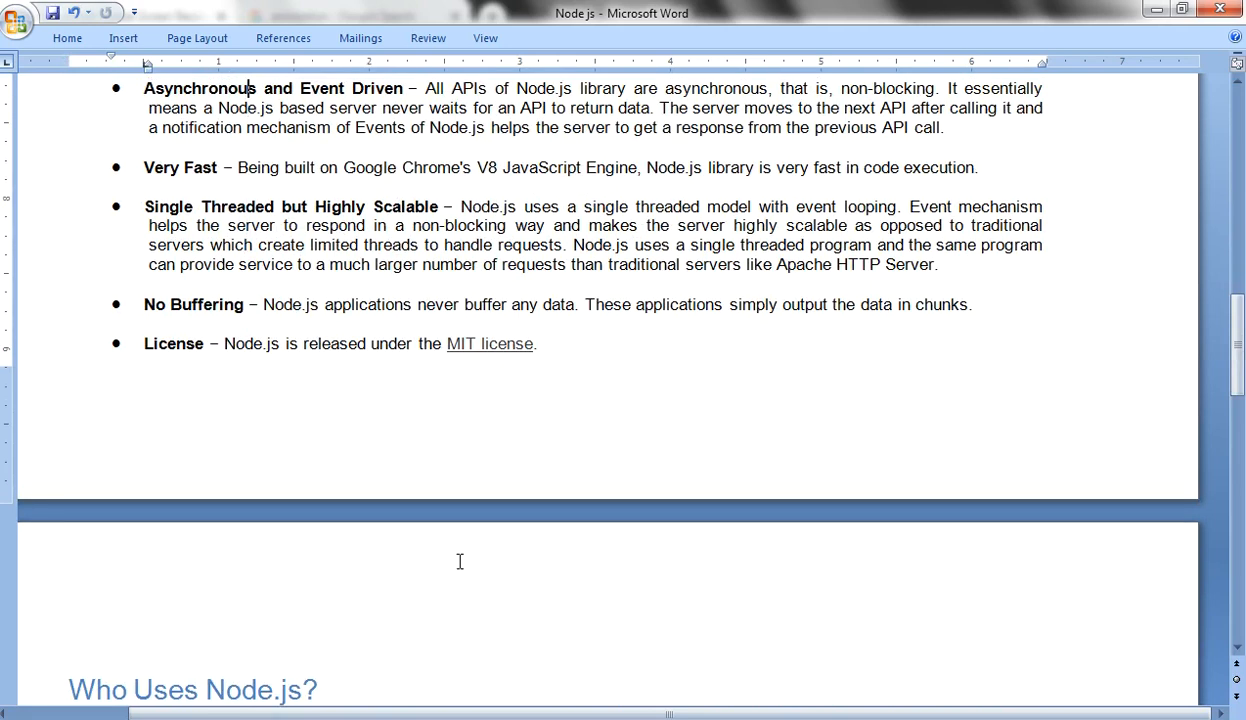
{"action": "mouse_move", "coordinate": [391, 227]}
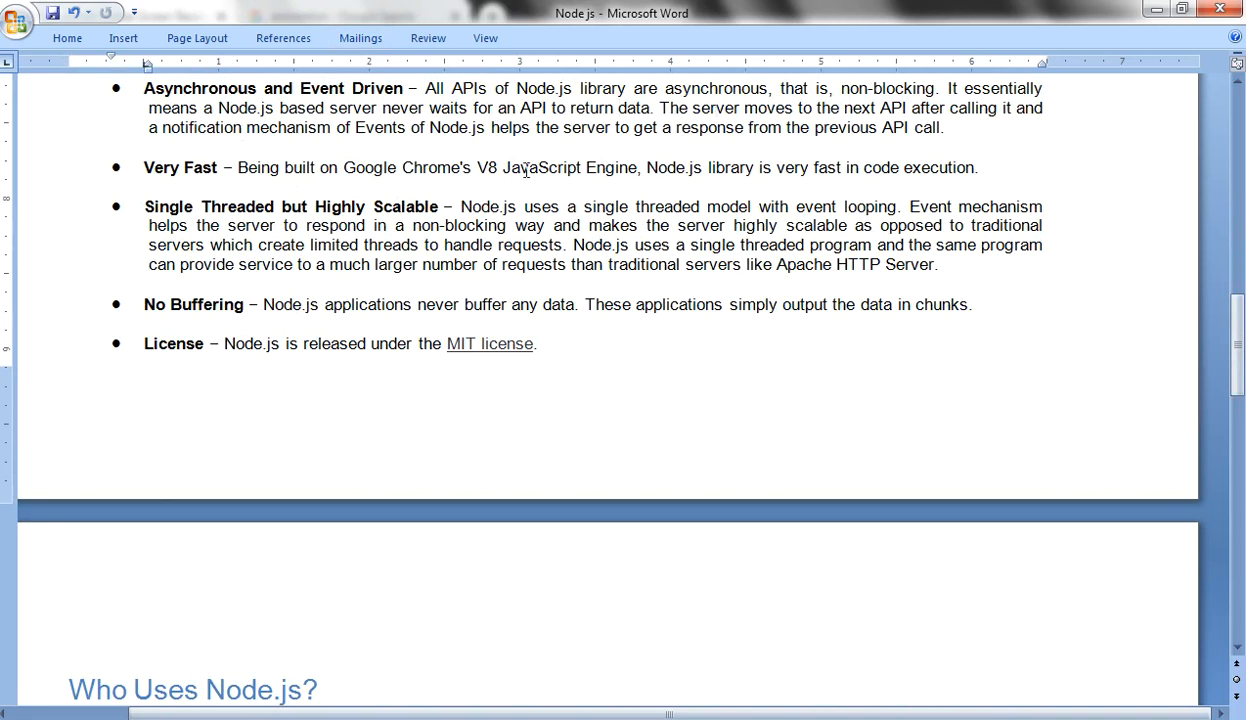
{"action": "mouse_move", "coordinate": [332, 170]}
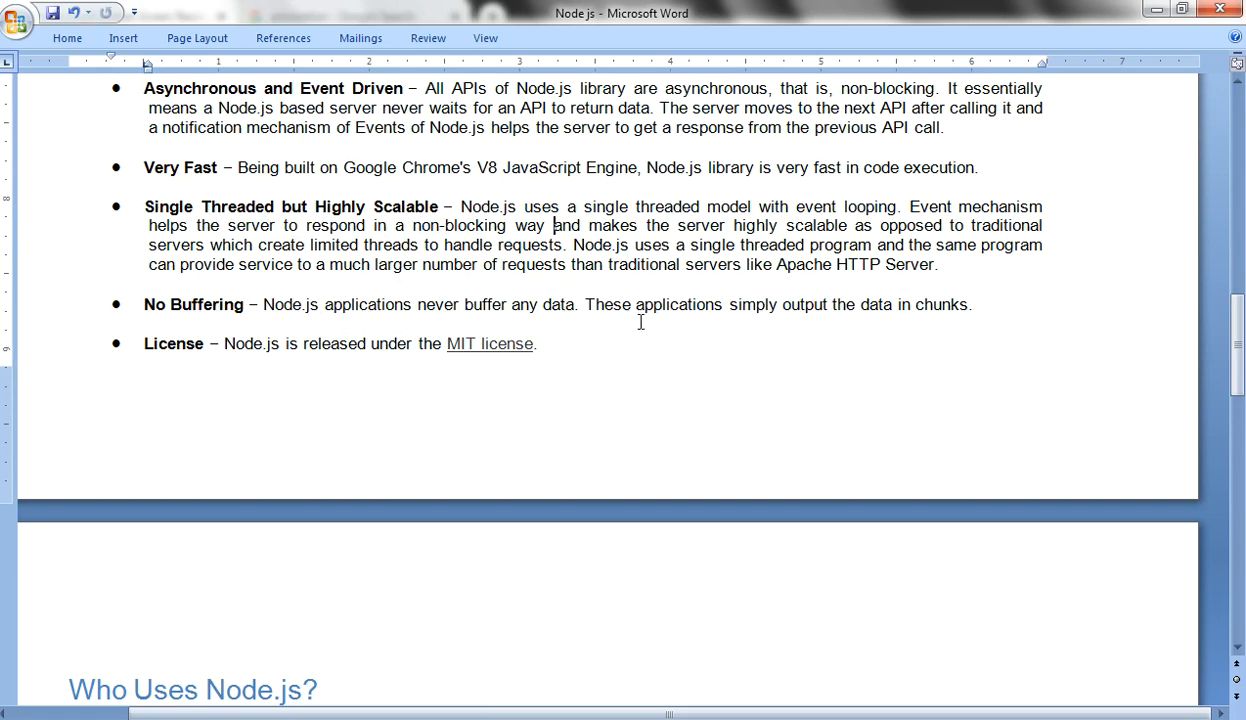
{"action": "mouse_move", "coordinate": [778, 315]}
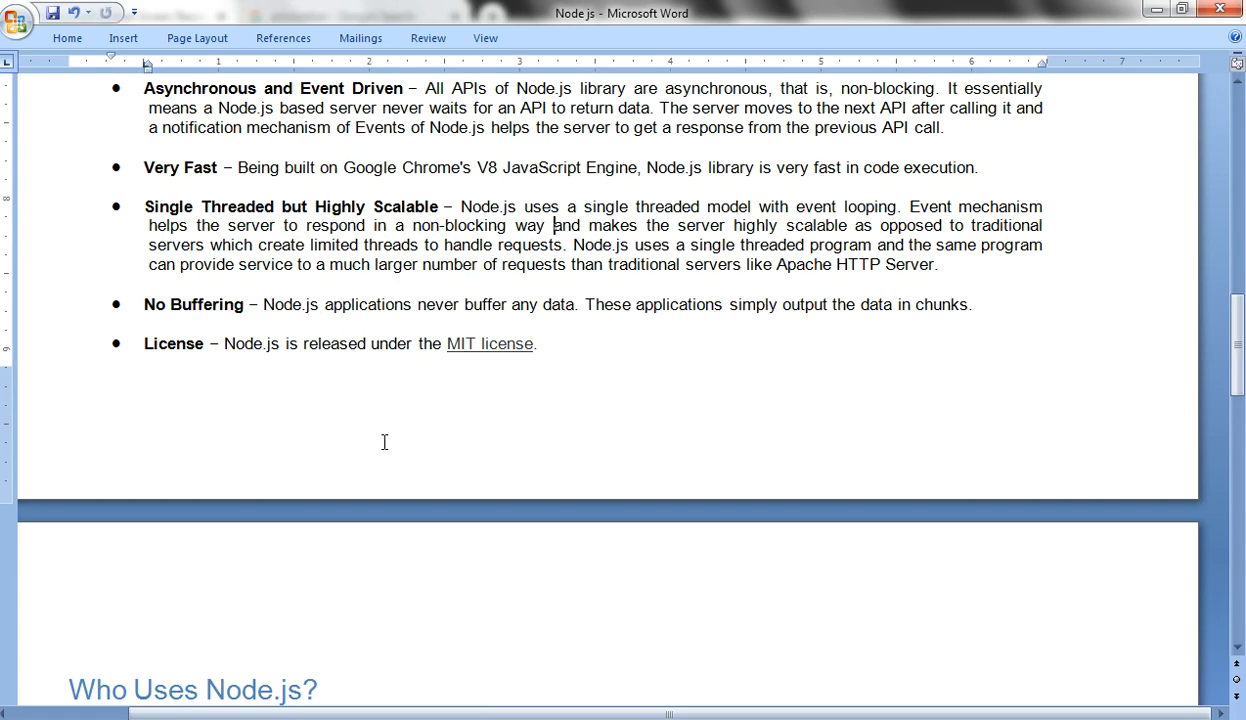
{"action": "mouse_move", "coordinate": [375, 358]}
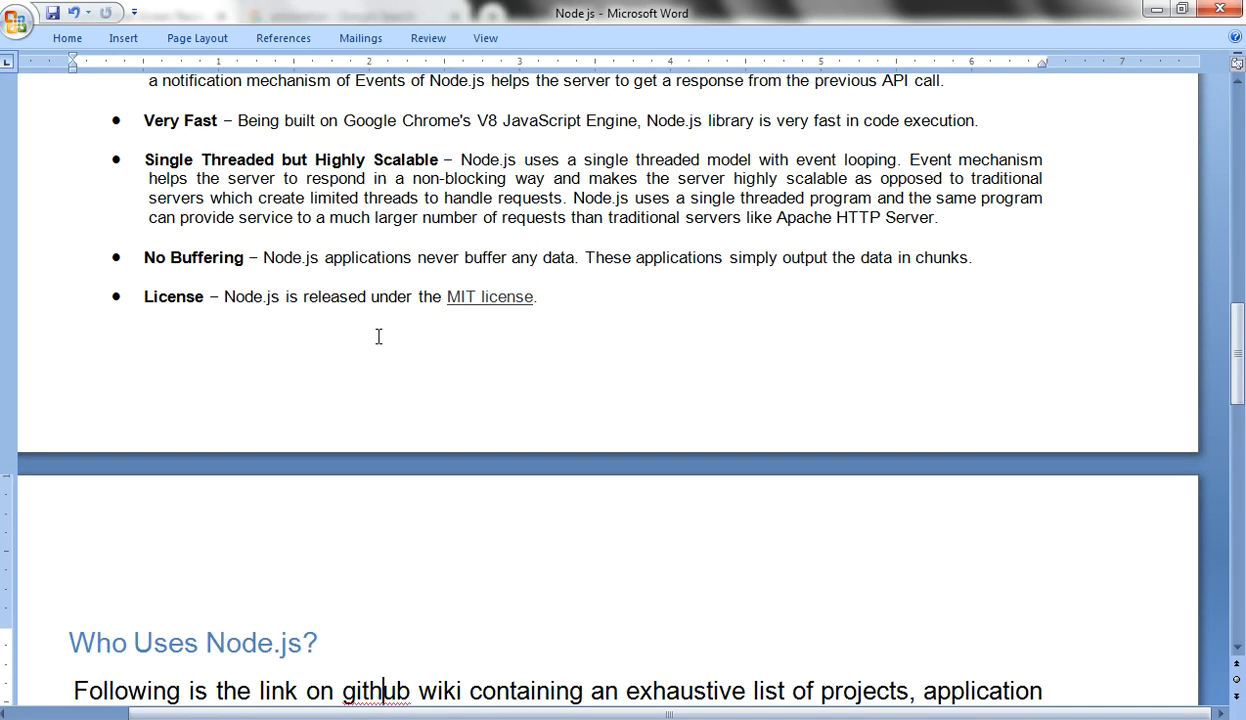
Scroll to the Who Uses Node.js? paragraph with its projects link and Concepts heading.
{"action": "scroll", "scroll_direction": "down", "scroll_amount": 3}
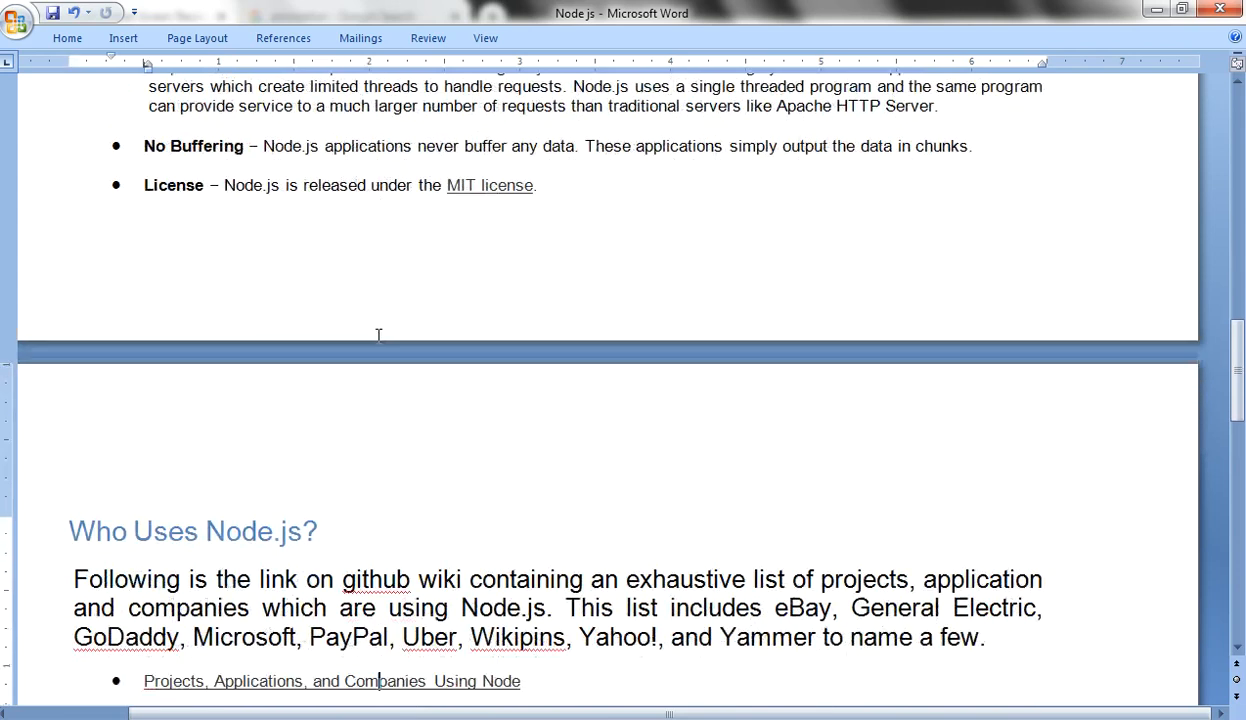
{"action": "scroll", "scroll_direction": "down", "scroll_amount": 3}
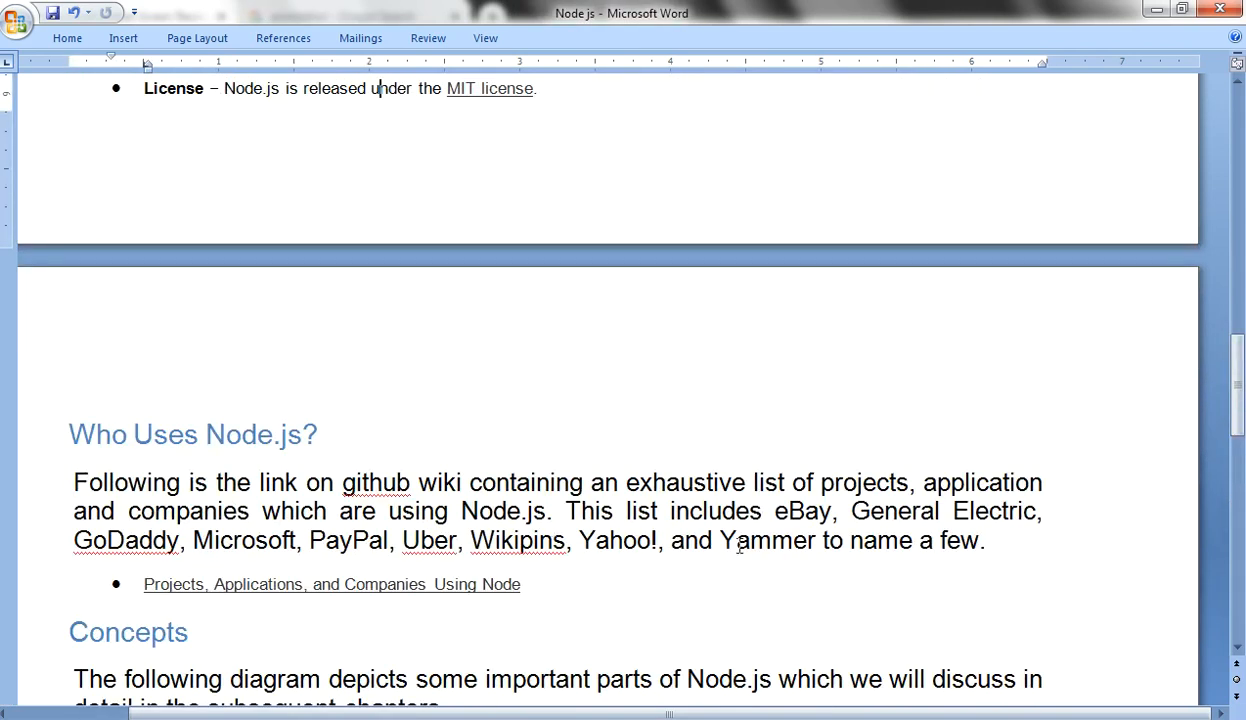
{"action": "mouse_move", "coordinate": [673, 540]}
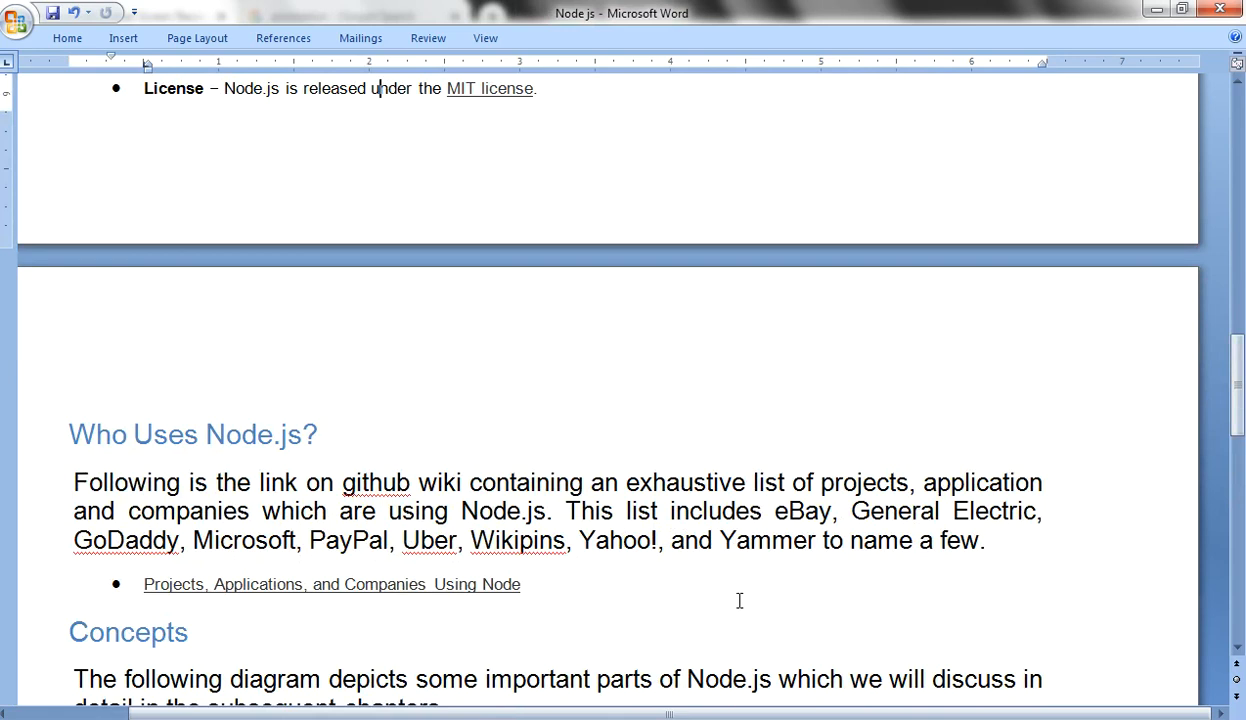
{"action": "mouse_move", "coordinate": [548, 596]}
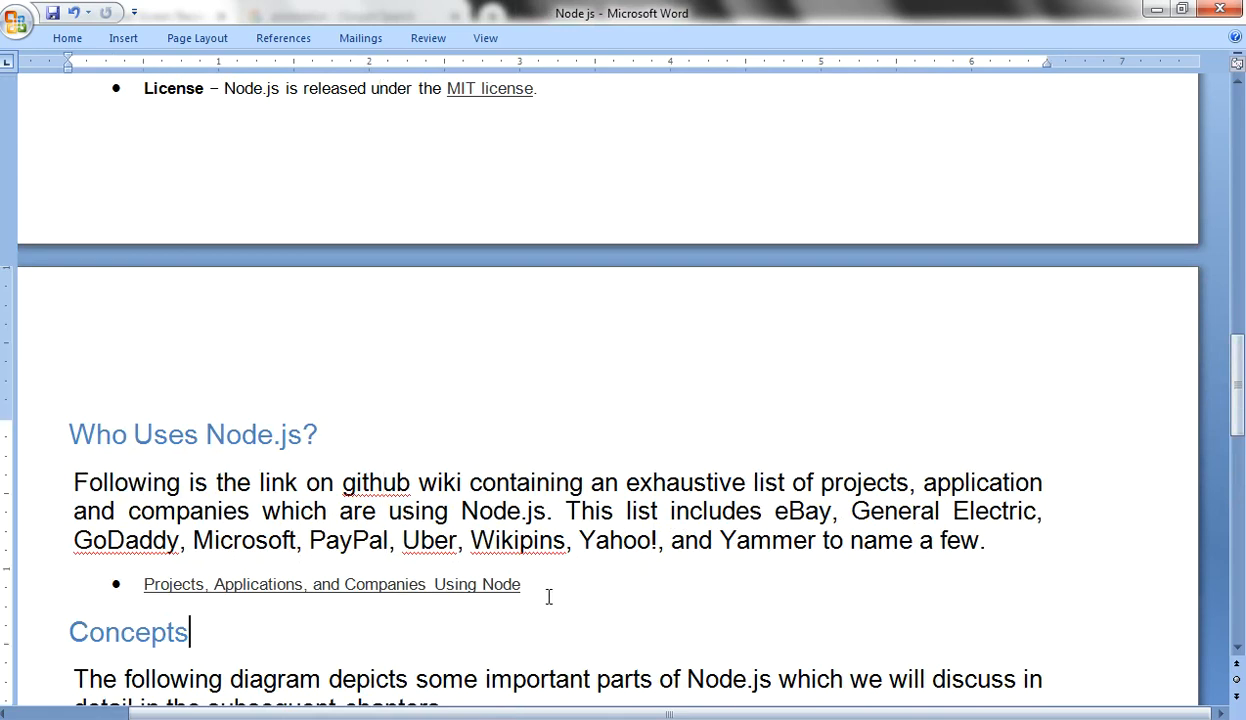
Scroll past the Node.js parts diagram to the Where to Use Node.js? list.
{"action": "scroll", "scroll_direction": "down", "scroll_amount": 3}
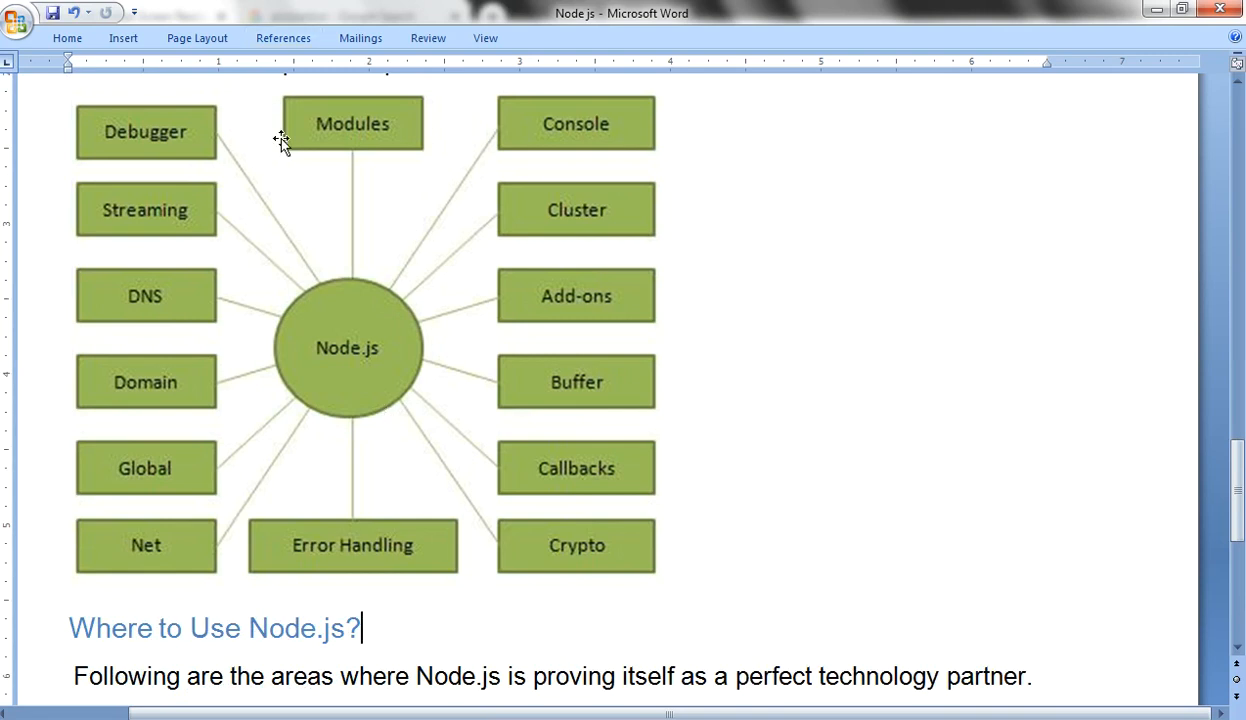
{"action": "mouse_move", "coordinate": [417, 581]}
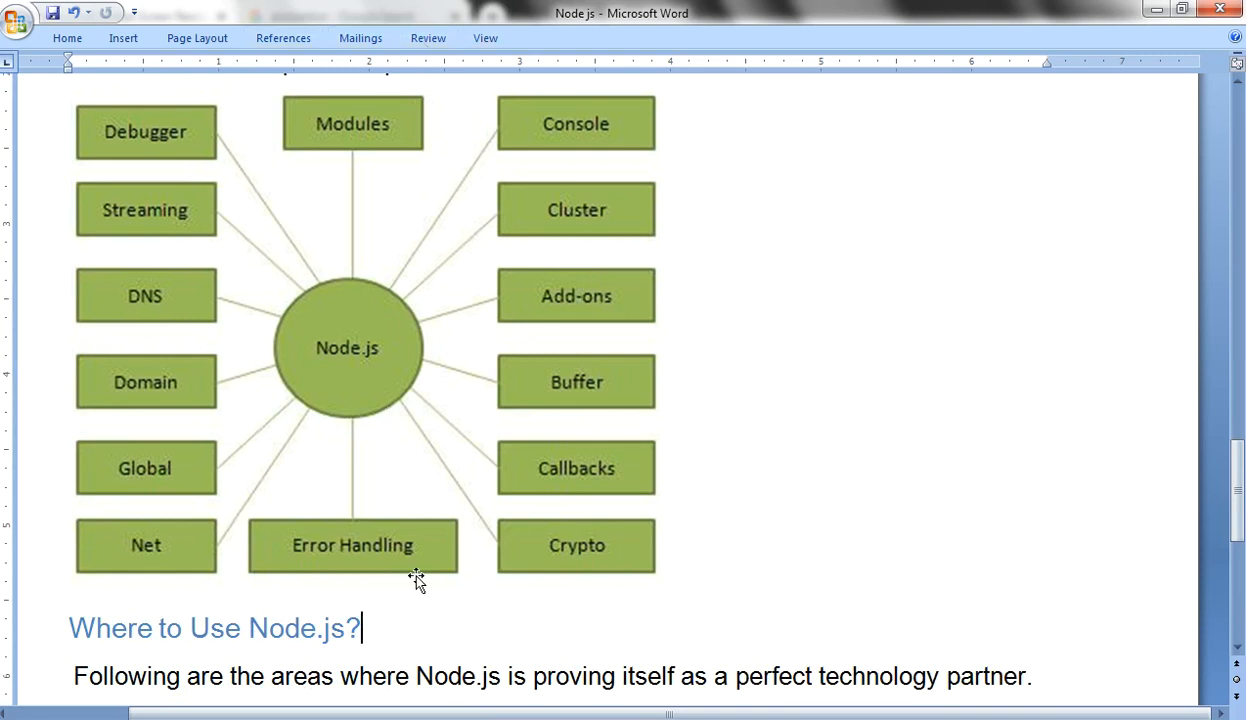
{"action": "mouse_move", "coordinate": [425, 638]}
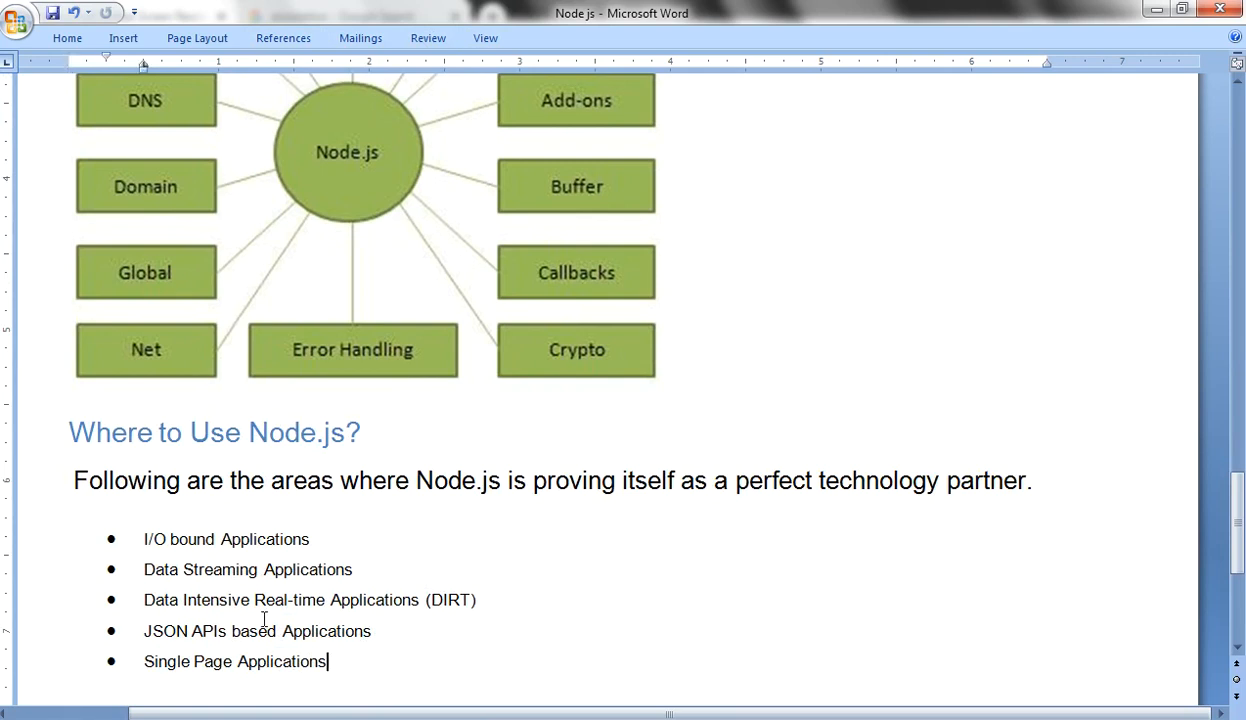
{"action": "mouse_move", "coordinate": [415, 611]}
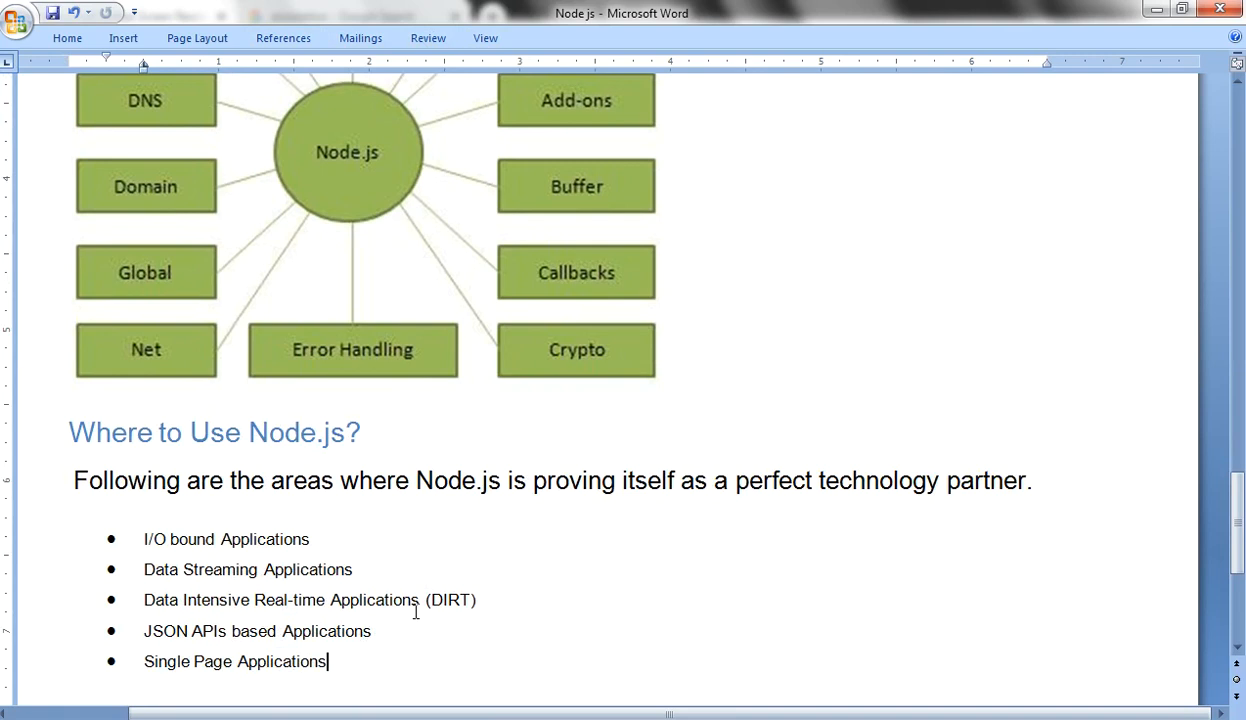